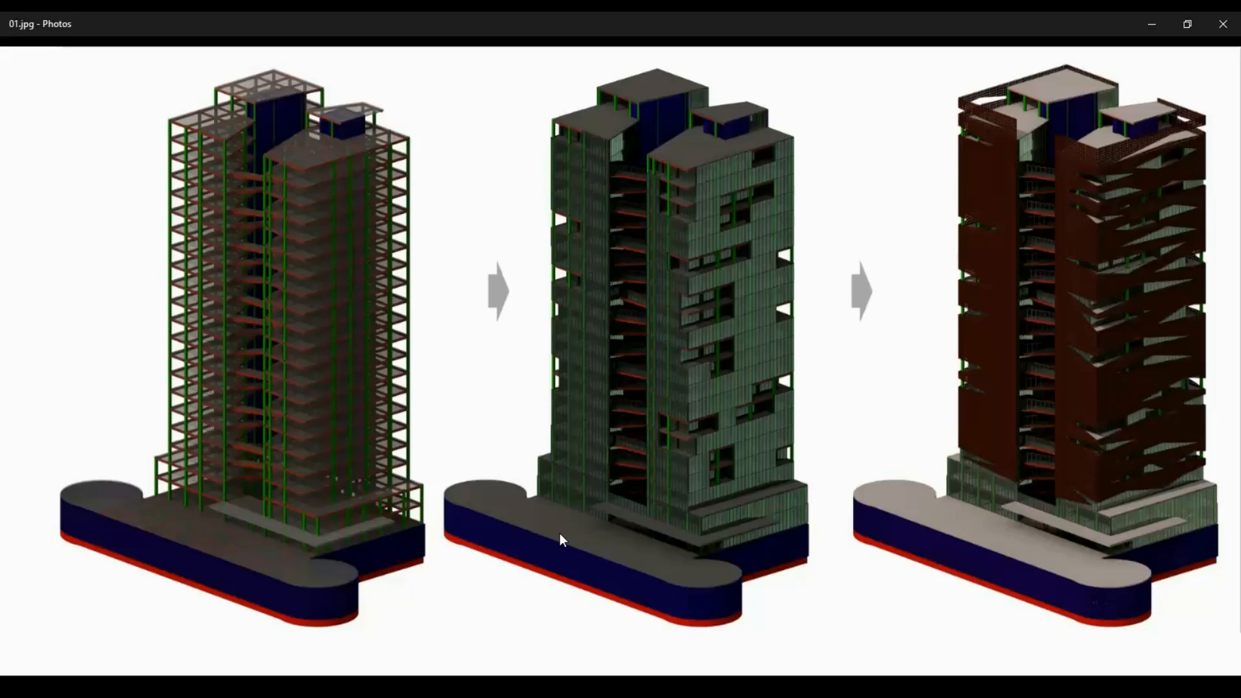
{"action": "mouse_move", "coordinate": [1082, 266]}
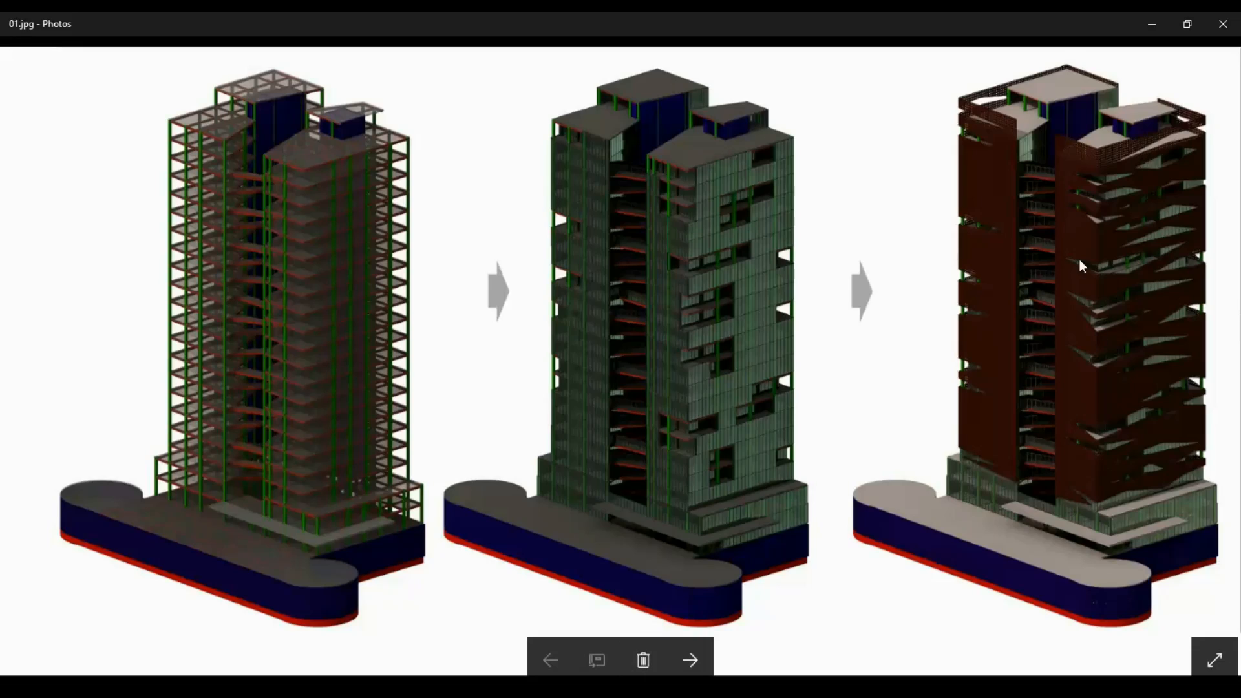
{"action": "mouse_move", "coordinate": [1077, 168]}
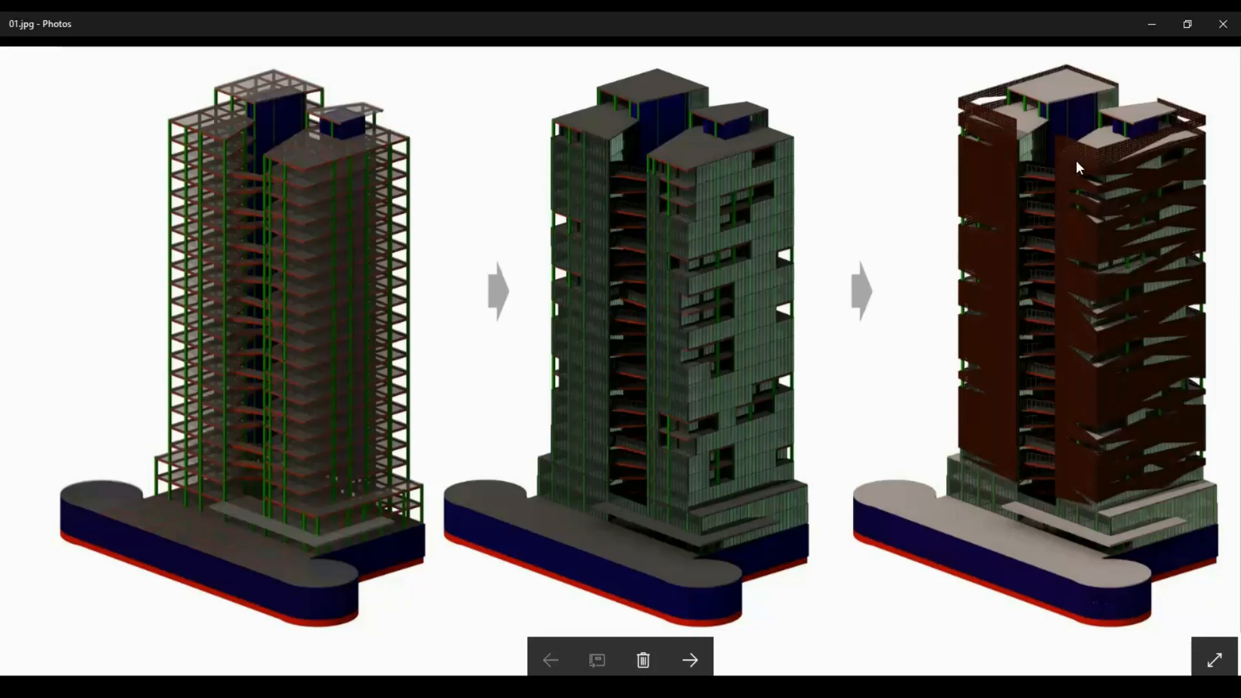
{"action": "mouse_move", "coordinate": [1155, 152]}
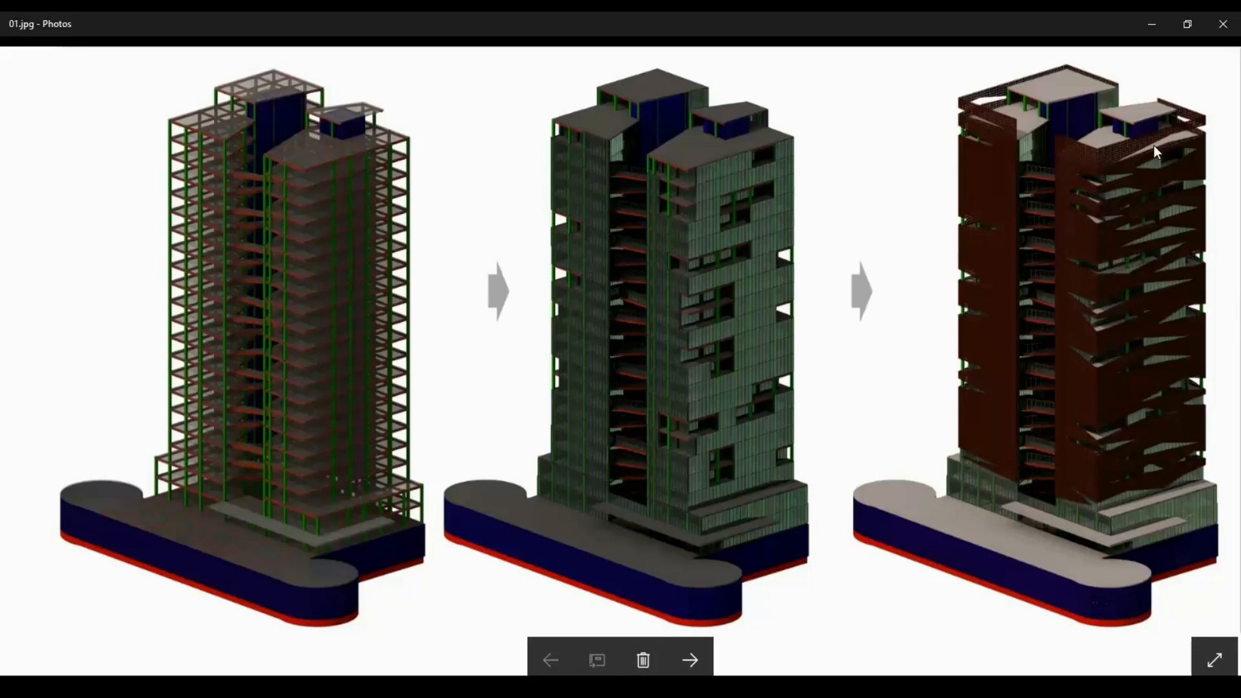
{"action": "mouse_move", "coordinate": [1115, 170]}
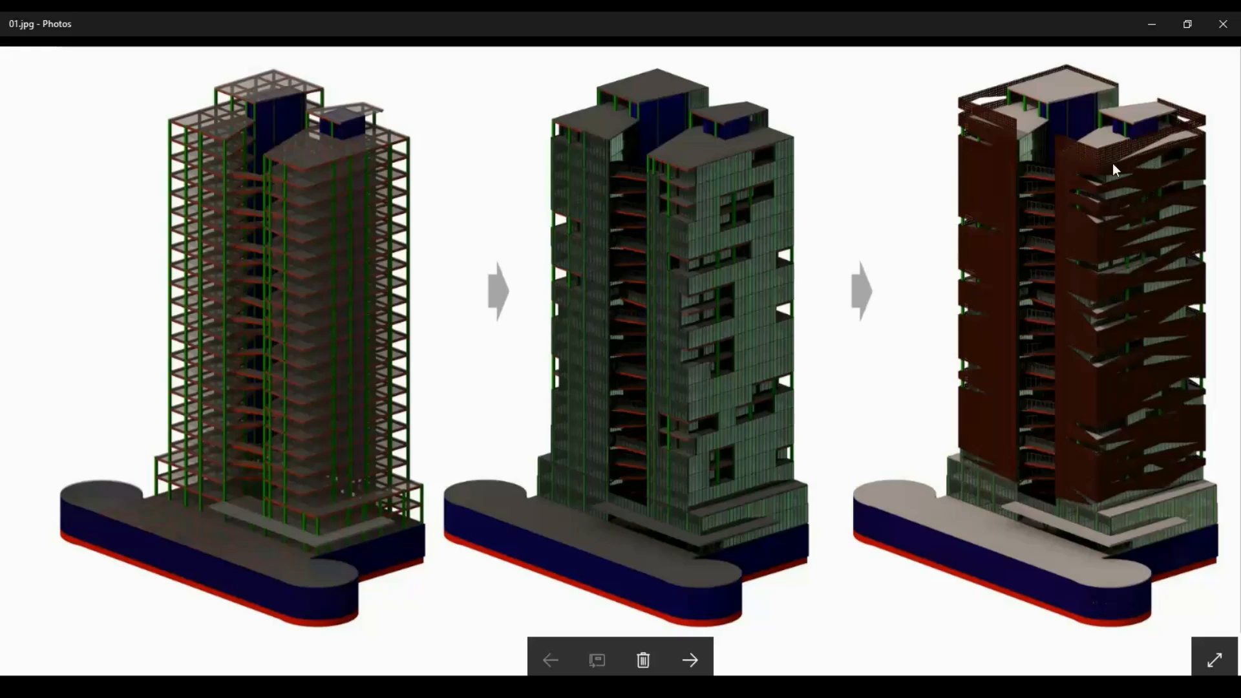
{"action": "mouse_move", "coordinate": [1123, 180]}
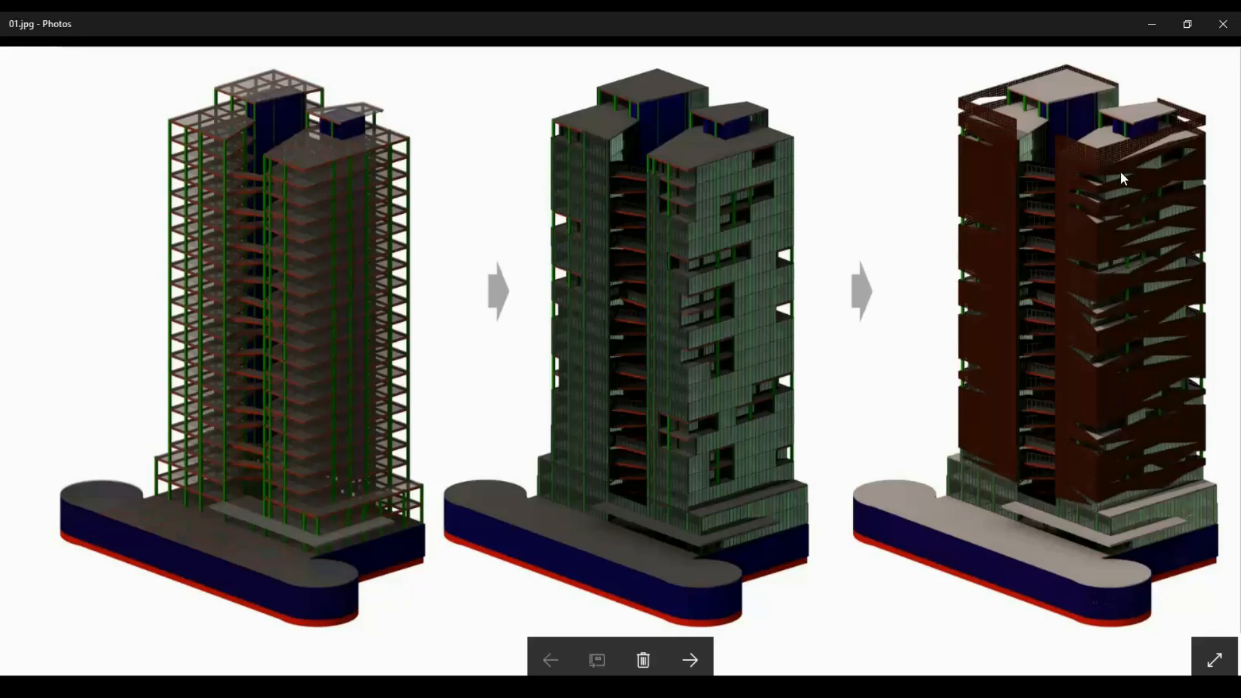
{"action": "mouse_move", "coordinate": [1126, 334]}
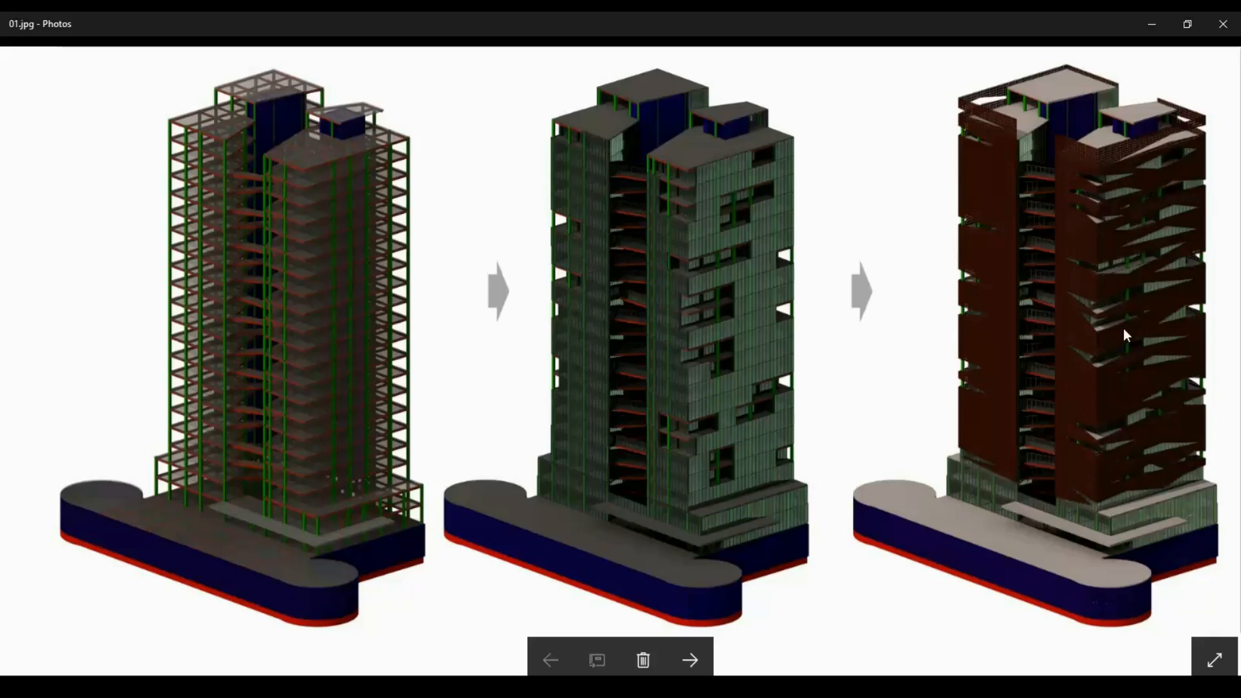
{"action": "mouse_move", "coordinate": [1221, 170]}
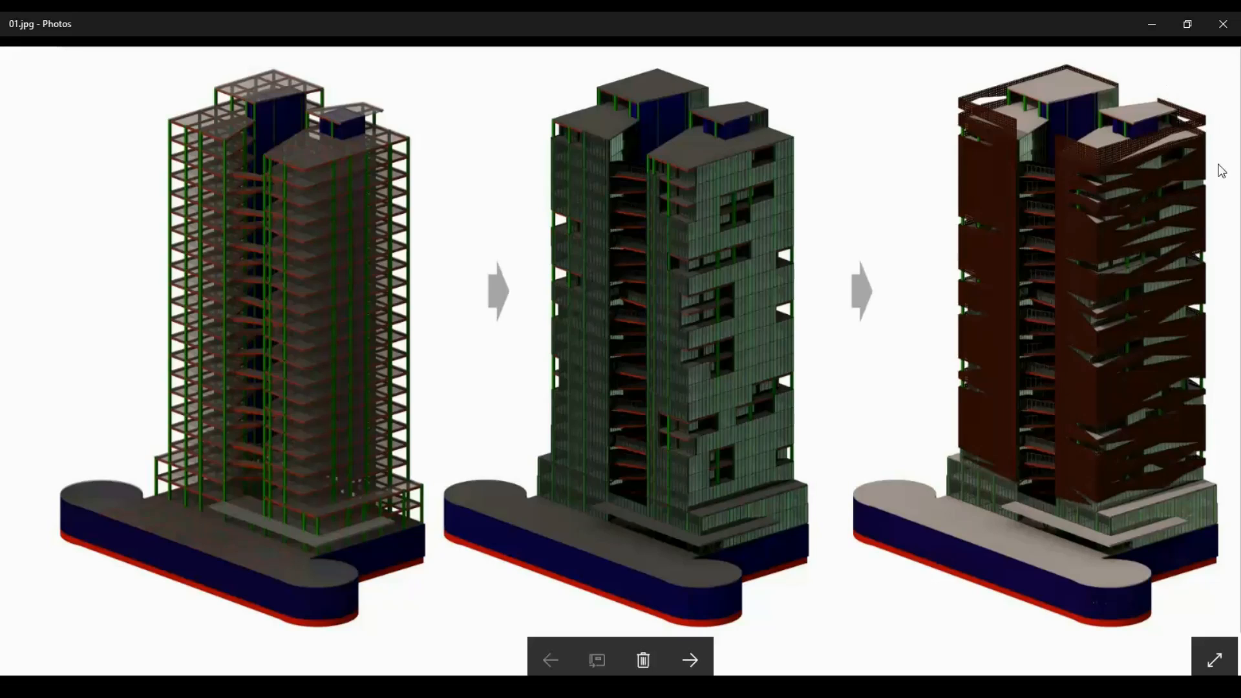
{"action": "mouse_move", "coordinate": [467, 657]}
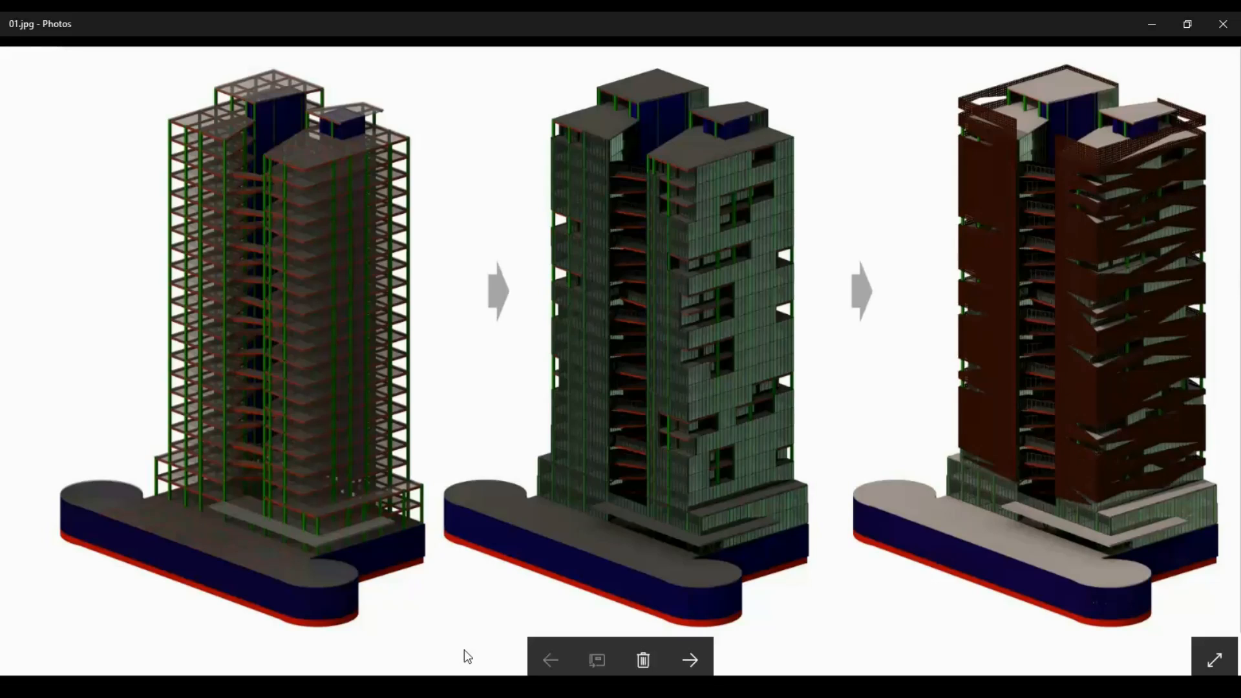
Advance from 01.jpg through 02.jpg to the 03.jpg tower rendering with angular facade holes.
{"action": "left_click", "coordinate": [687, 659]}
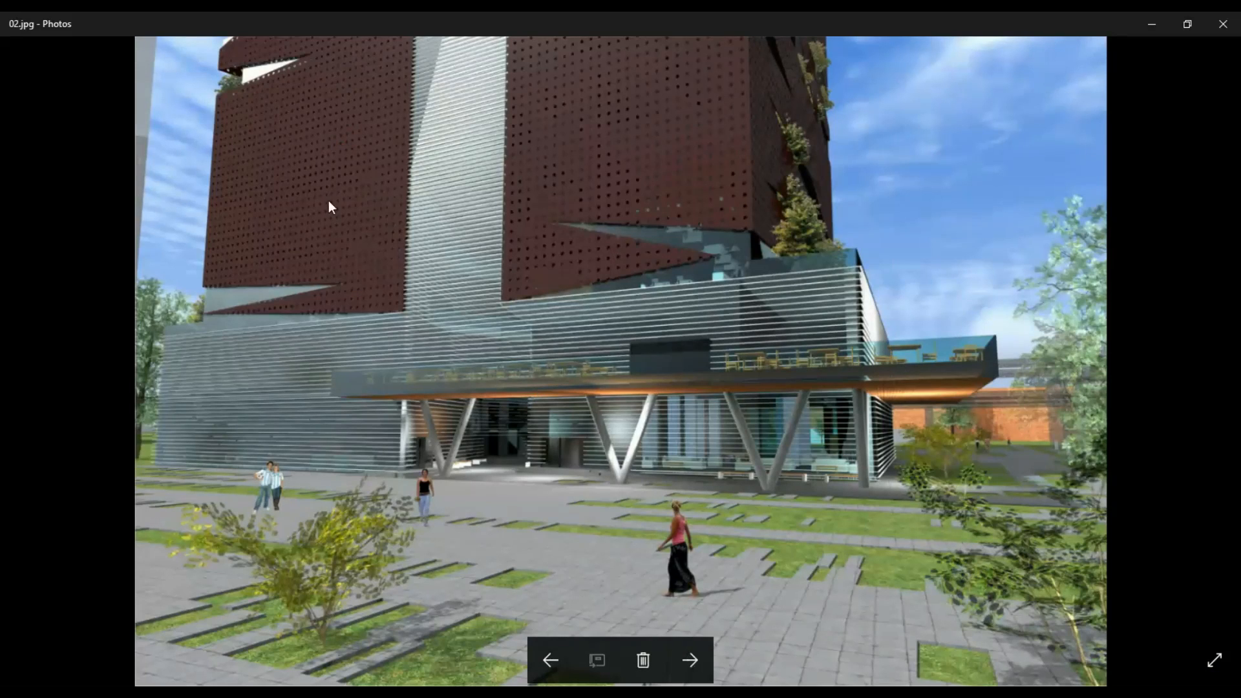
{"action": "mouse_move", "coordinate": [775, 190]}
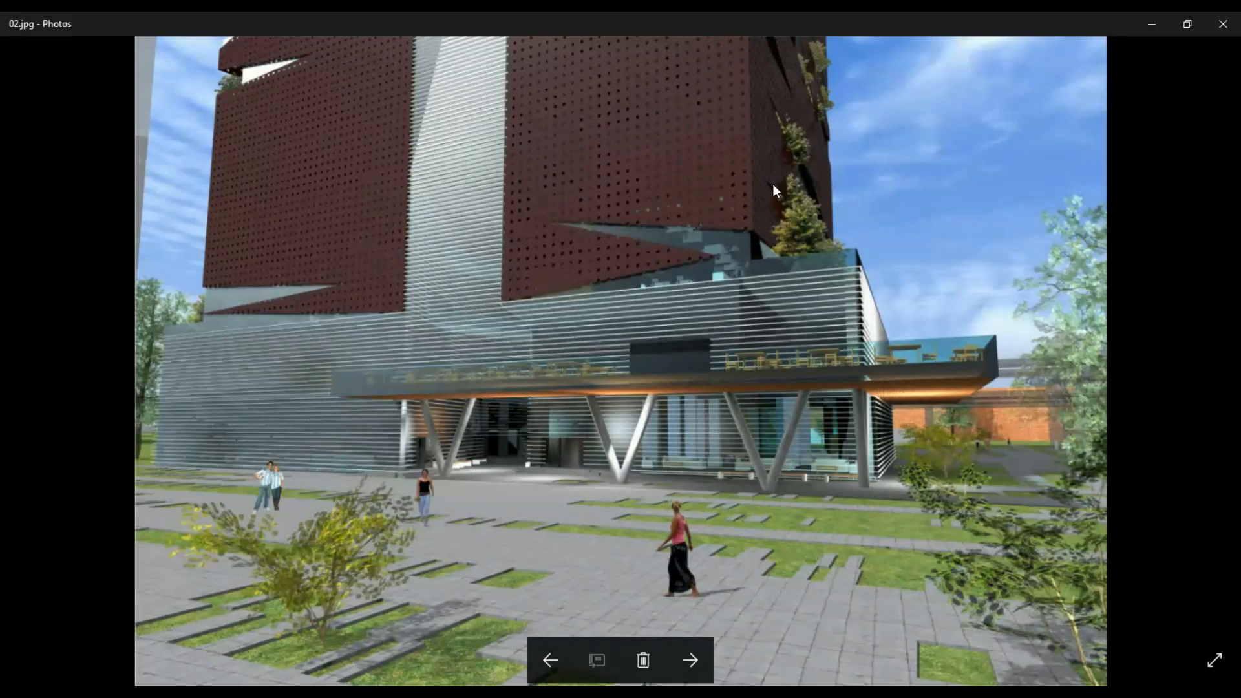
{"action": "left_click", "coordinate": [688, 660]}
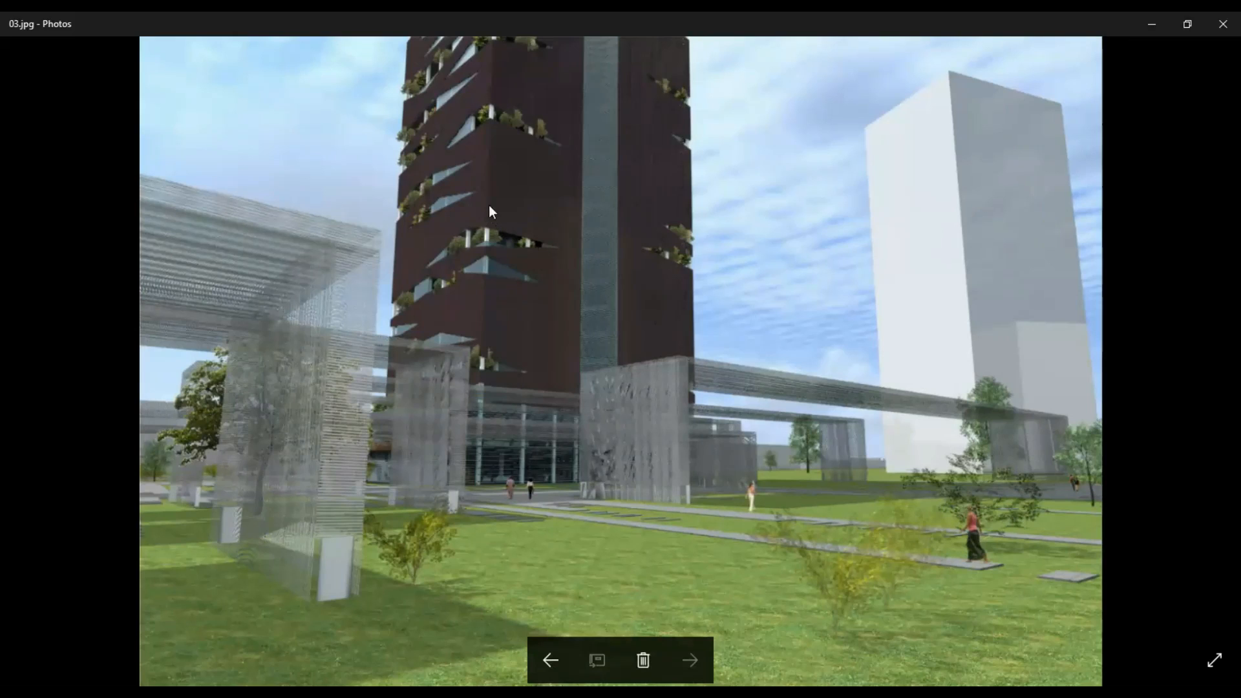
{"action": "mouse_move", "coordinate": [435, 244]}
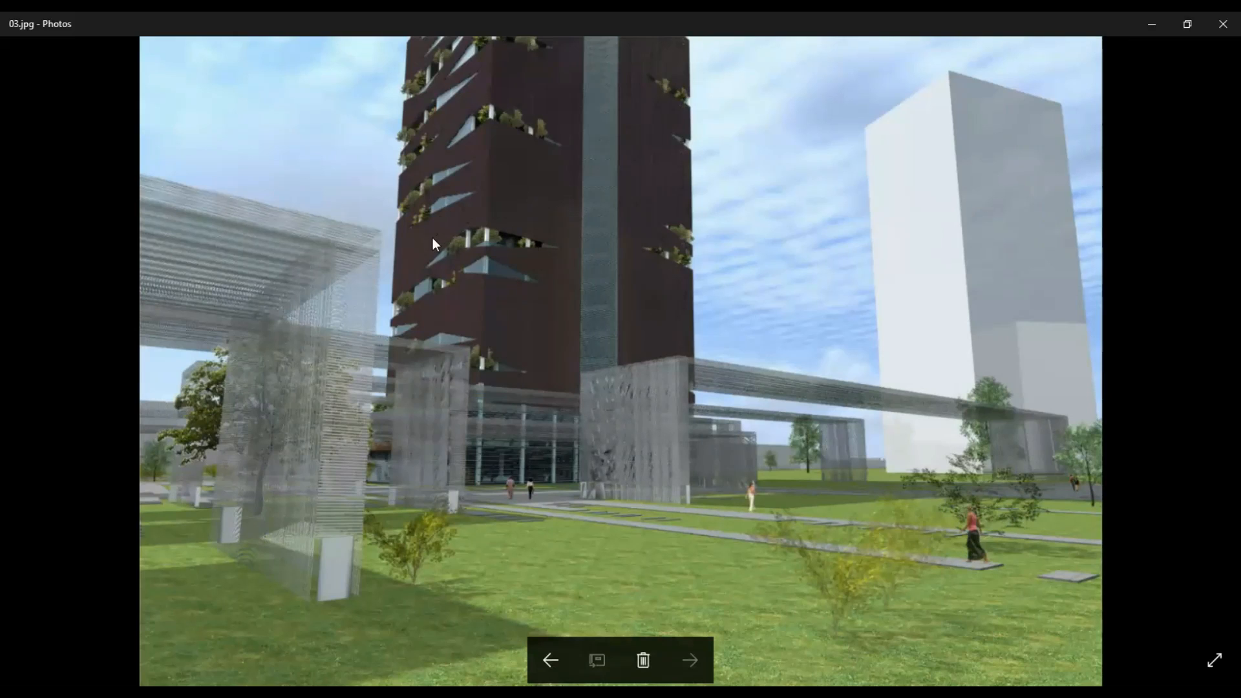
{"action": "mouse_move", "coordinate": [1020, 86]}
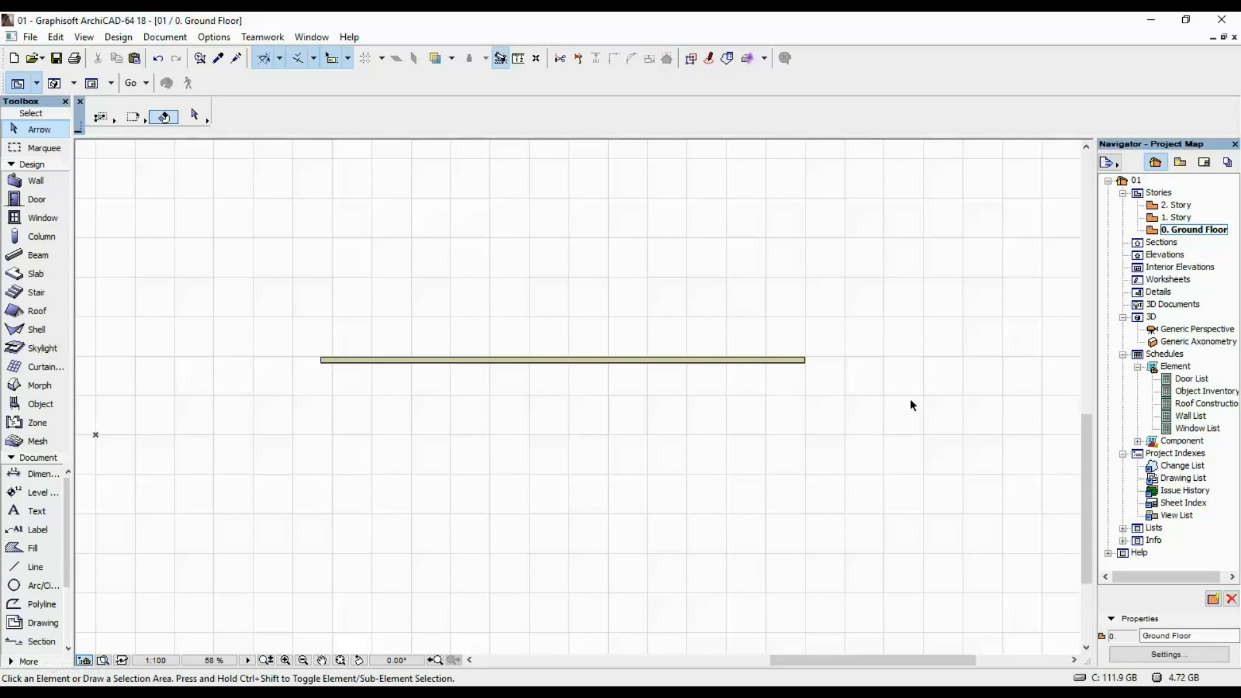
{"action": "mouse_move", "coordinate": [388, 381]}
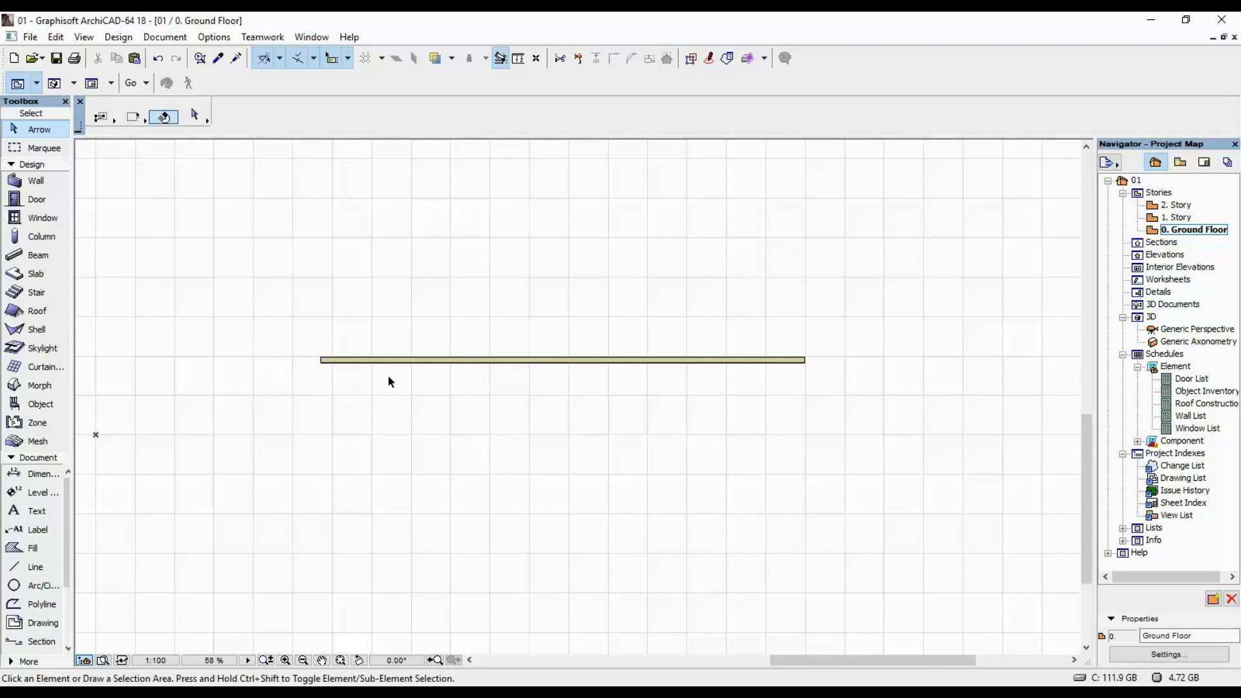
{"action": "mouse_move", "coordinate": [73, 382]}
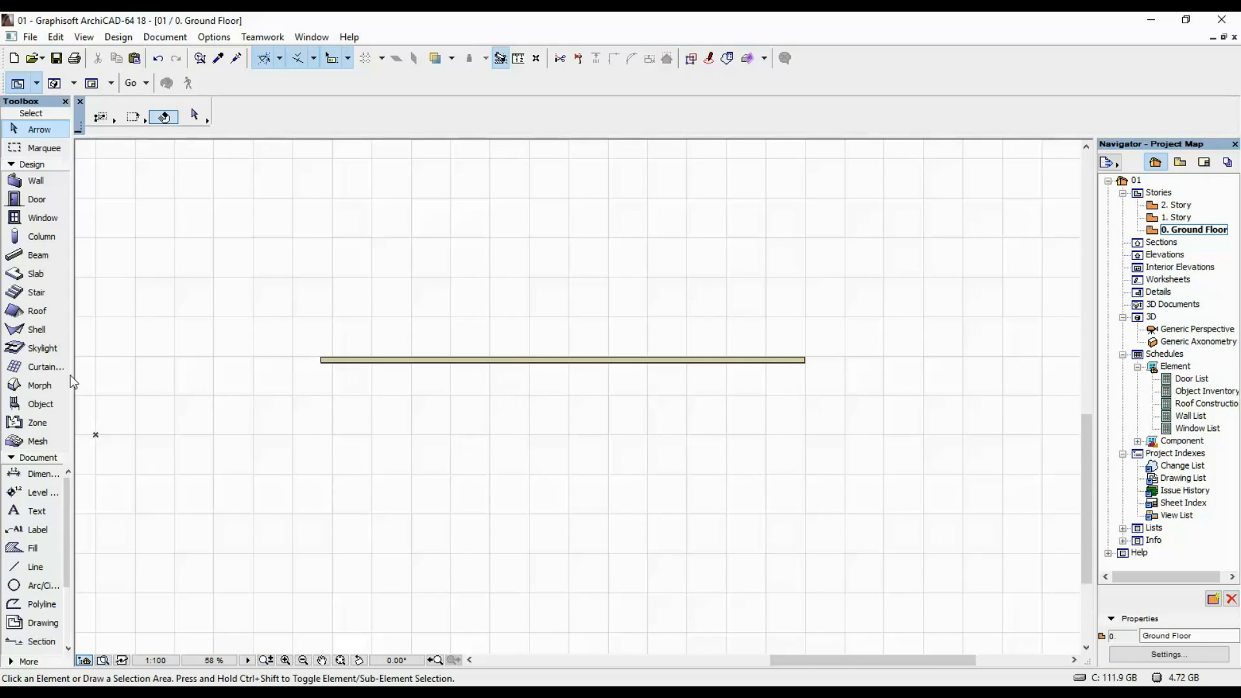
{"action": "mouse_move", "coordinate": [168, 570]}
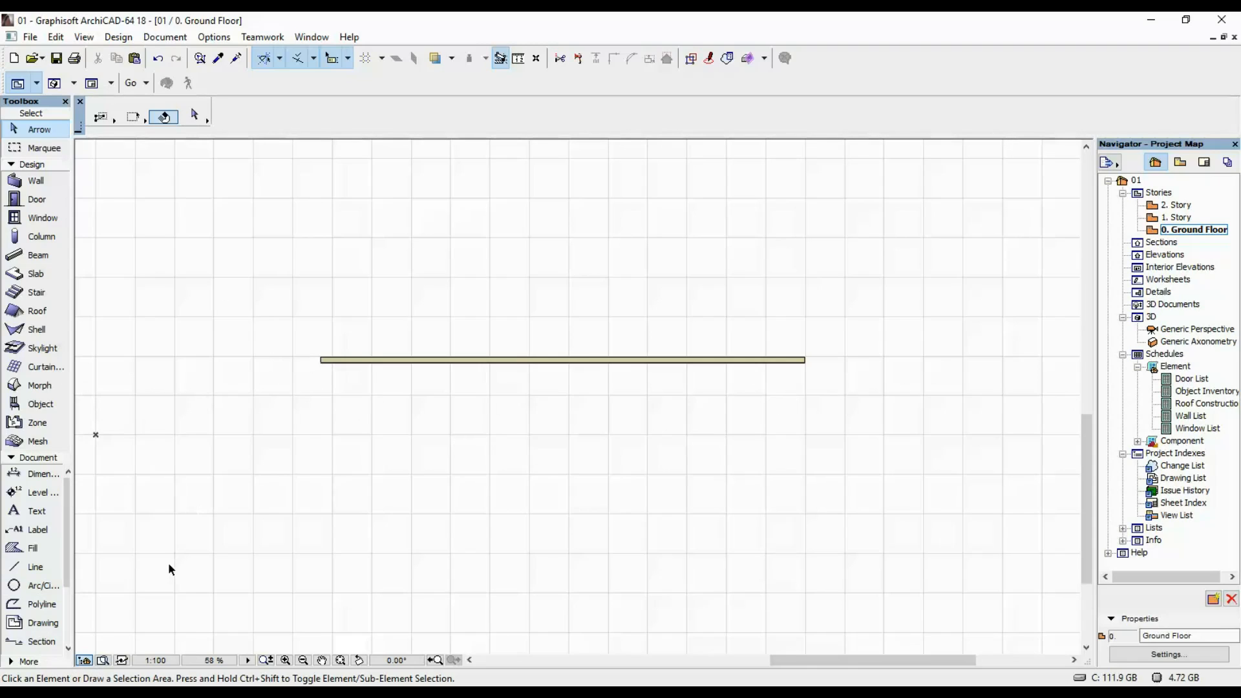
Place a section line before the wall and set story levels hidden in Section Settings.
{"action": "left_click", "coordinate": [41, 641]}
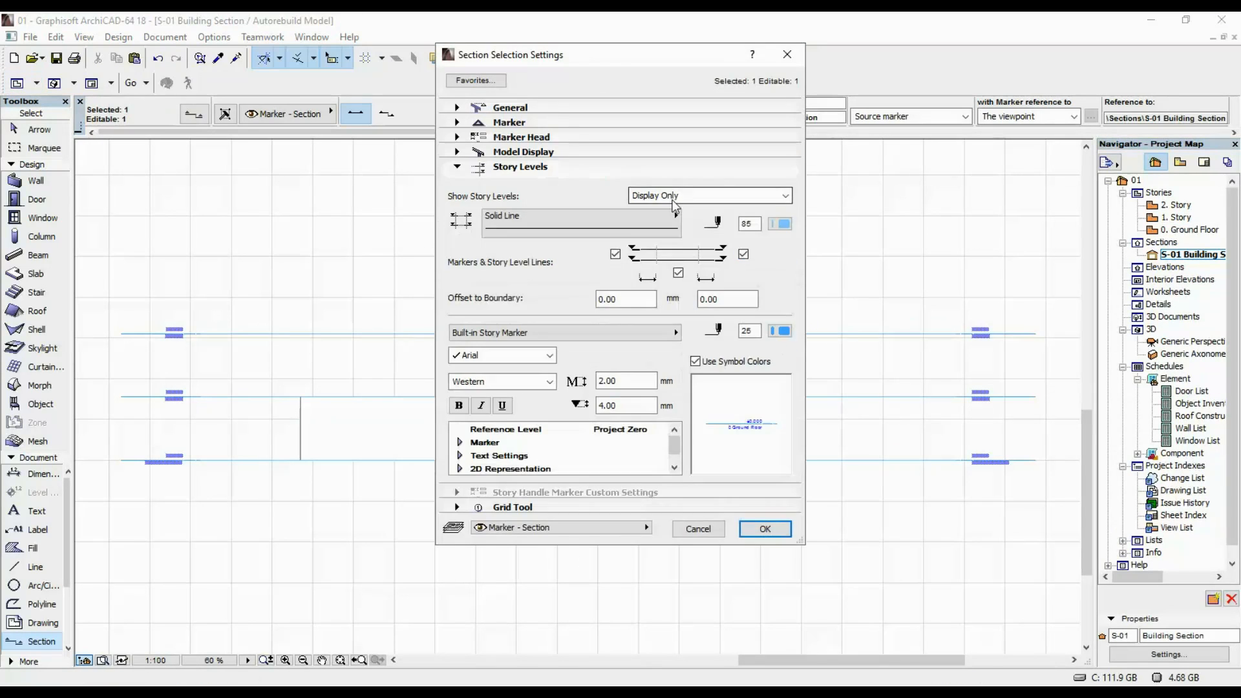
{"action": "left_click", "coordinate": [763, 529]}
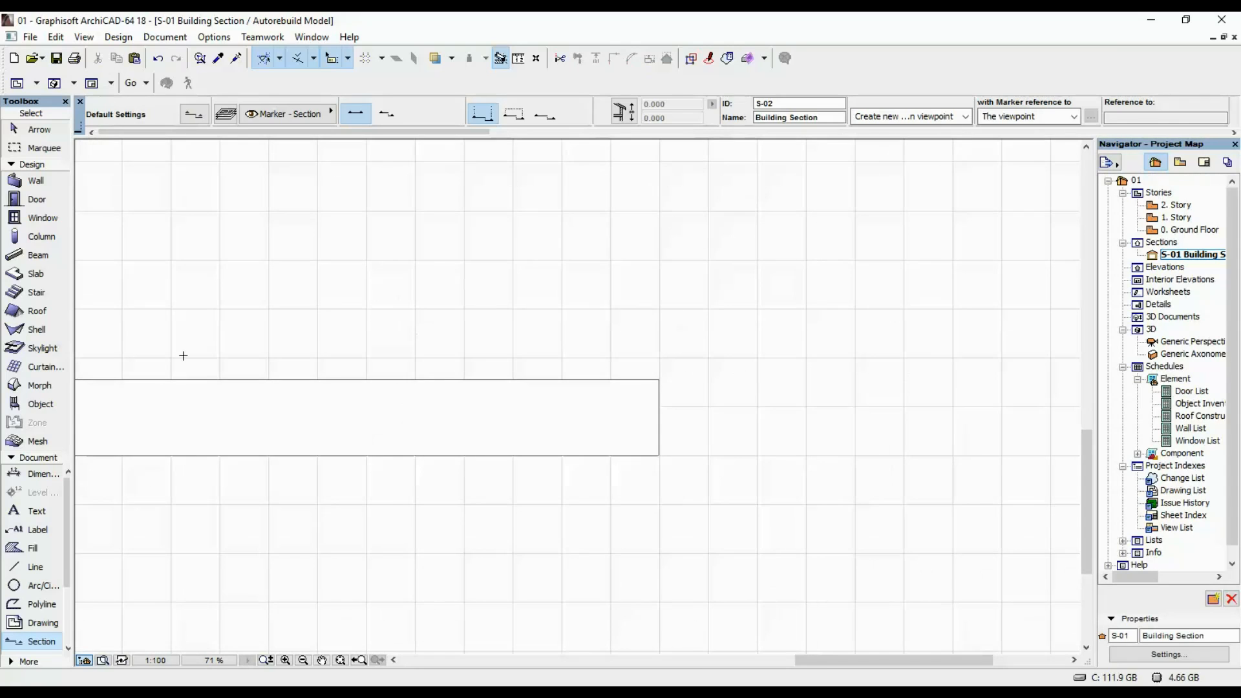
Draw two zigzag guide polylines across the wall rectangle, then start the flat morph panel over the face.
{"action": "left_click", "coordinate": [36, 566]}
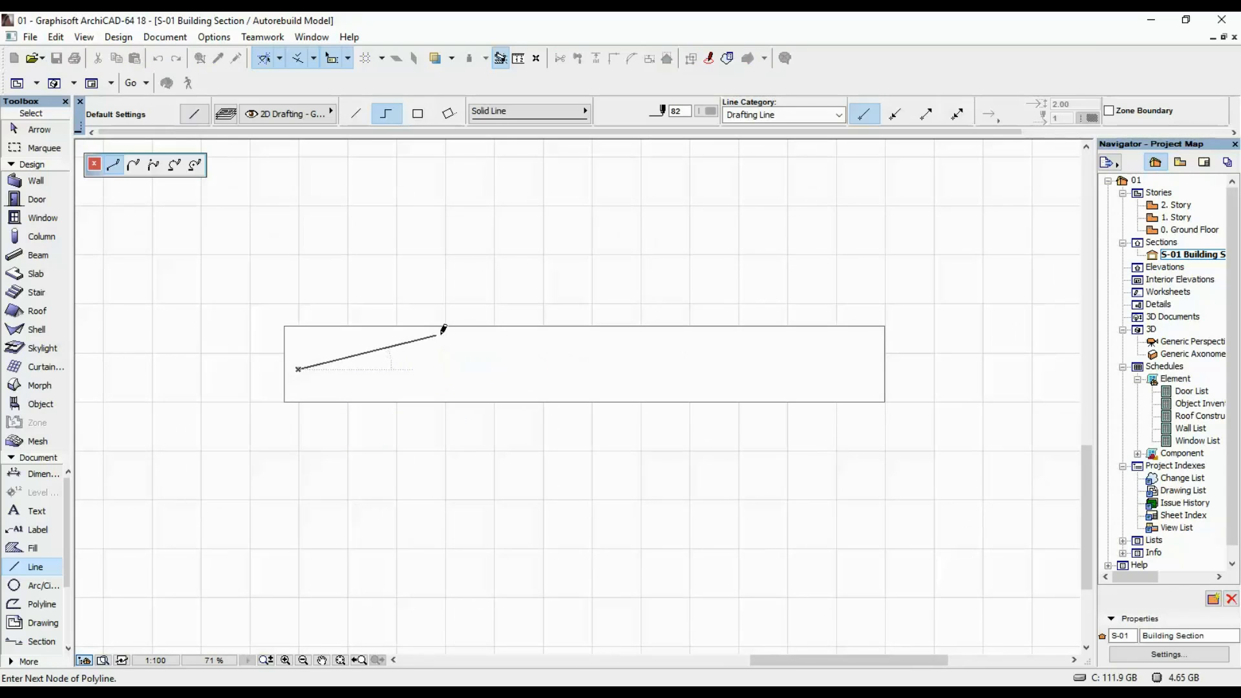
{"action": "left_click", "coordinate": [435, 339]}
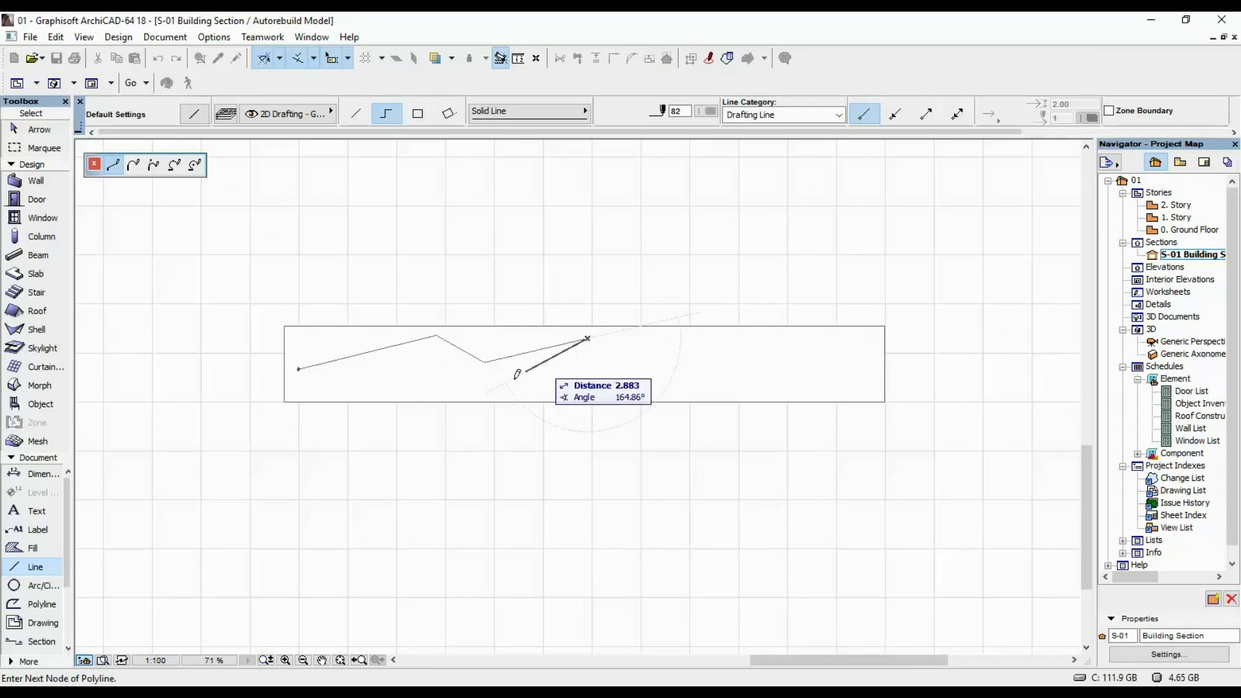
{"action": "mouse_move", "coordinate": [431, 346]}
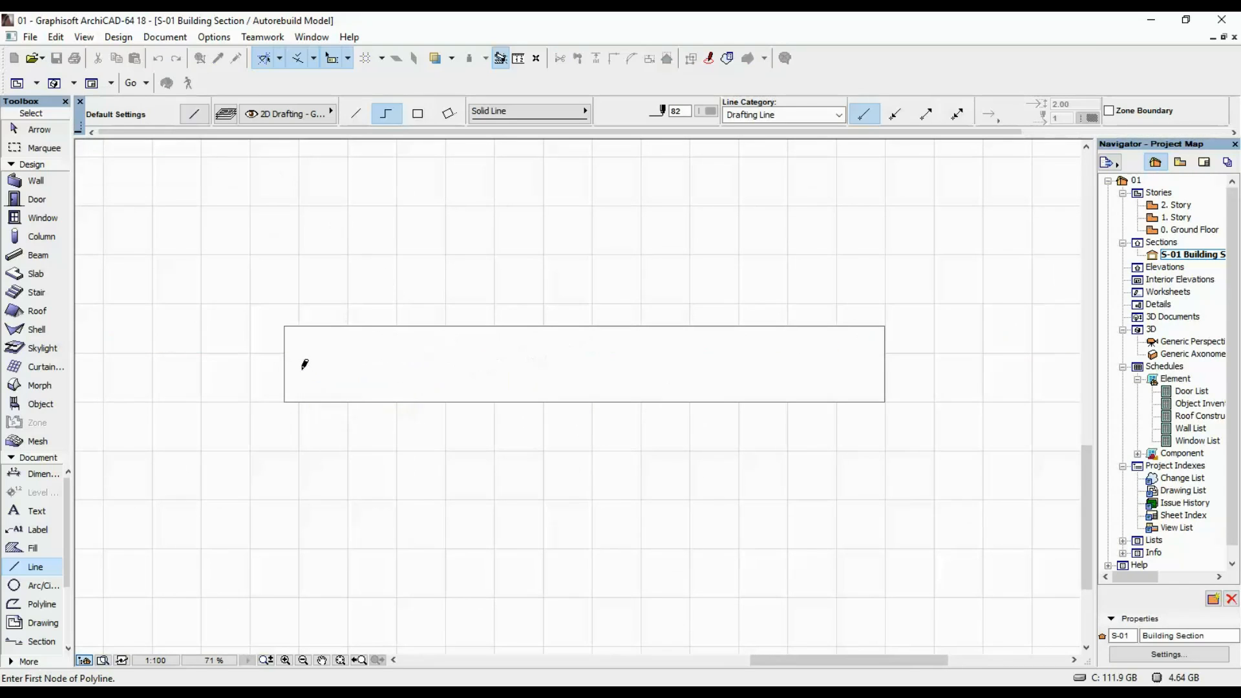
{"action": "left_click", "coordinate": [307, 383]}
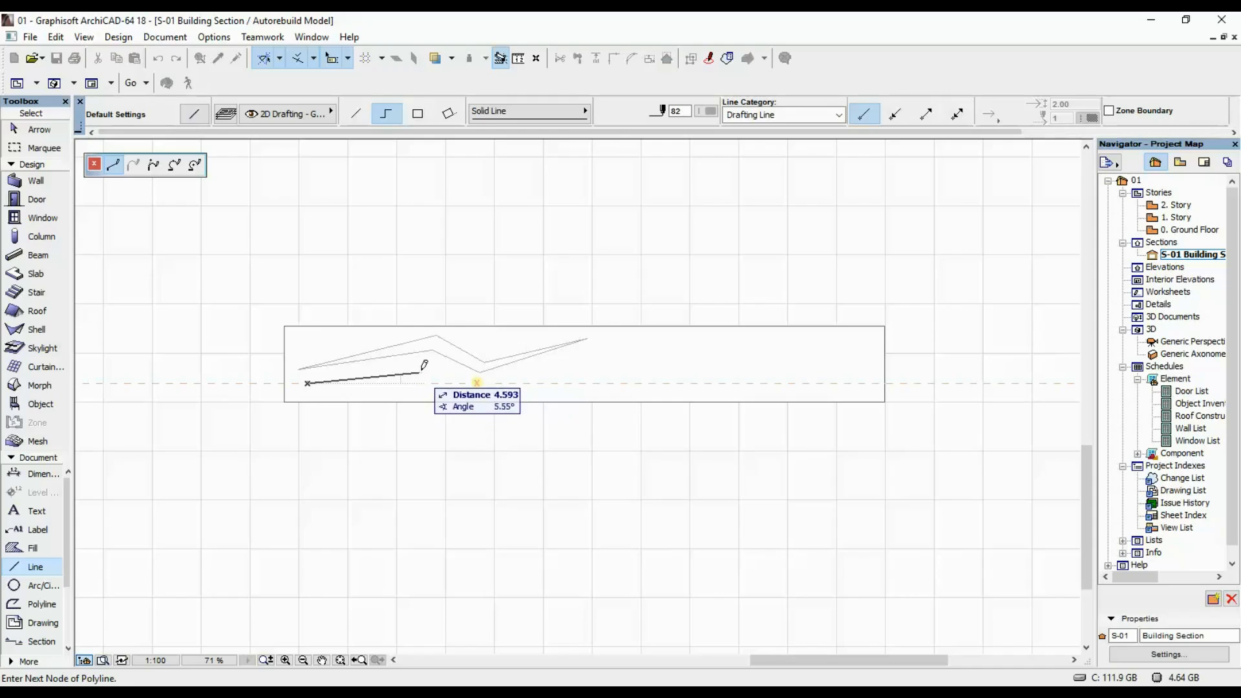
{"action": "left_click", "coordinate": [495, 389]}
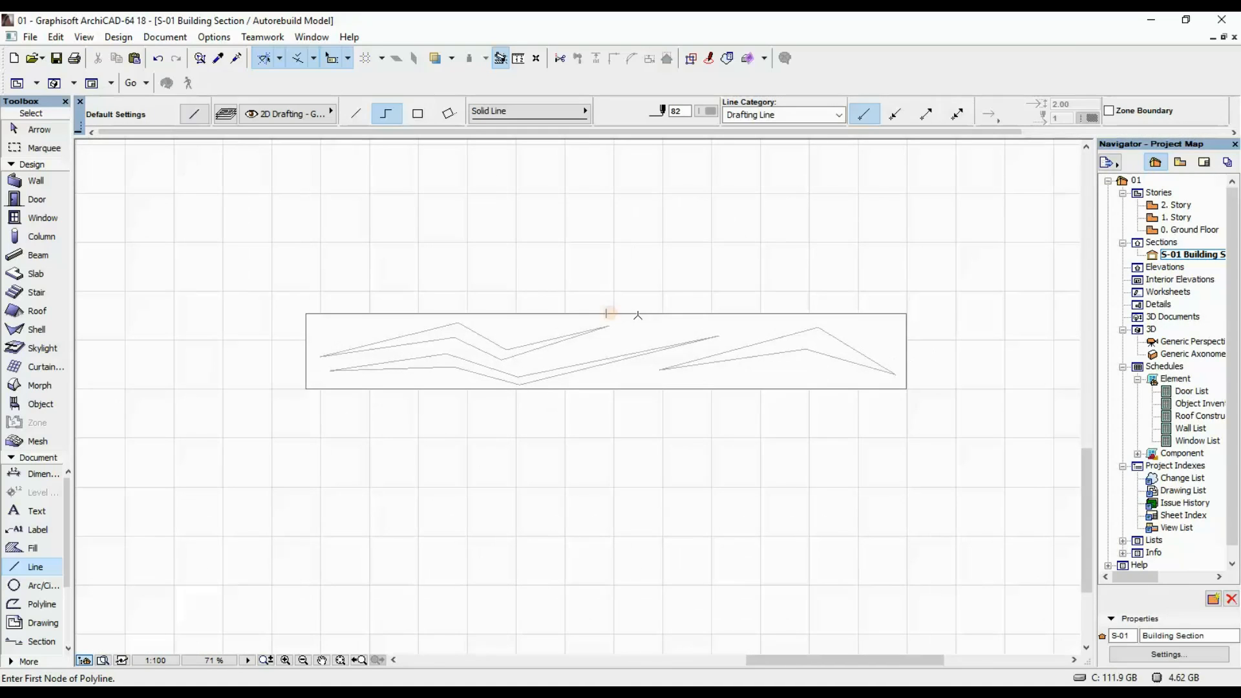
{"action": "mouse_move", "coordinate": [90, 350]}
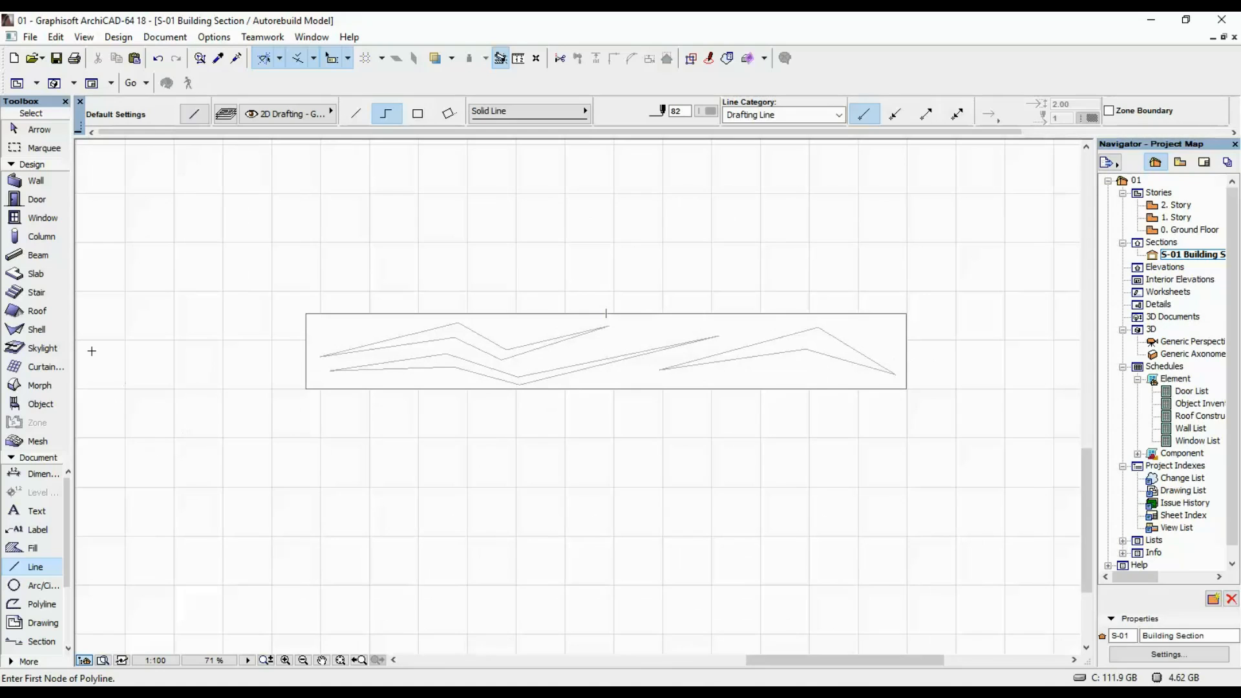
{"action": "left_click", "coordinate": [40, 386]}
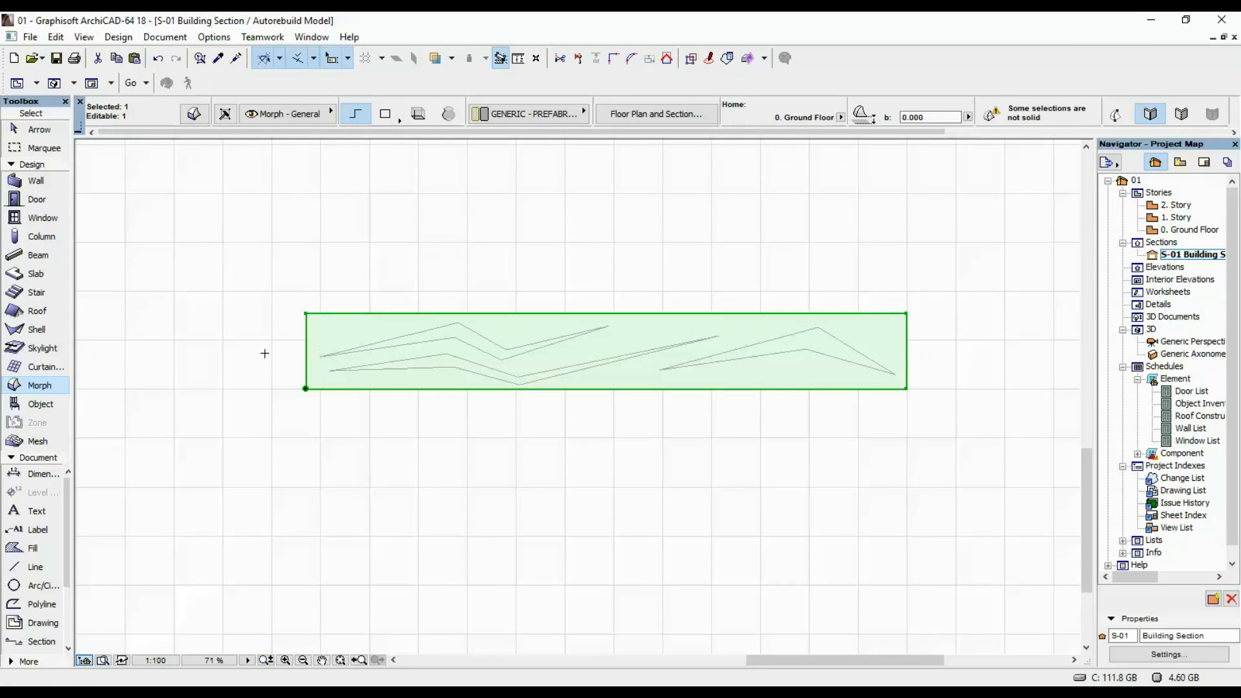
Outline the angular cut-out holes as closed morph polygons node by node inside the panel rectangle.
{"action": "left_click", "coordinate": [264, 354]}
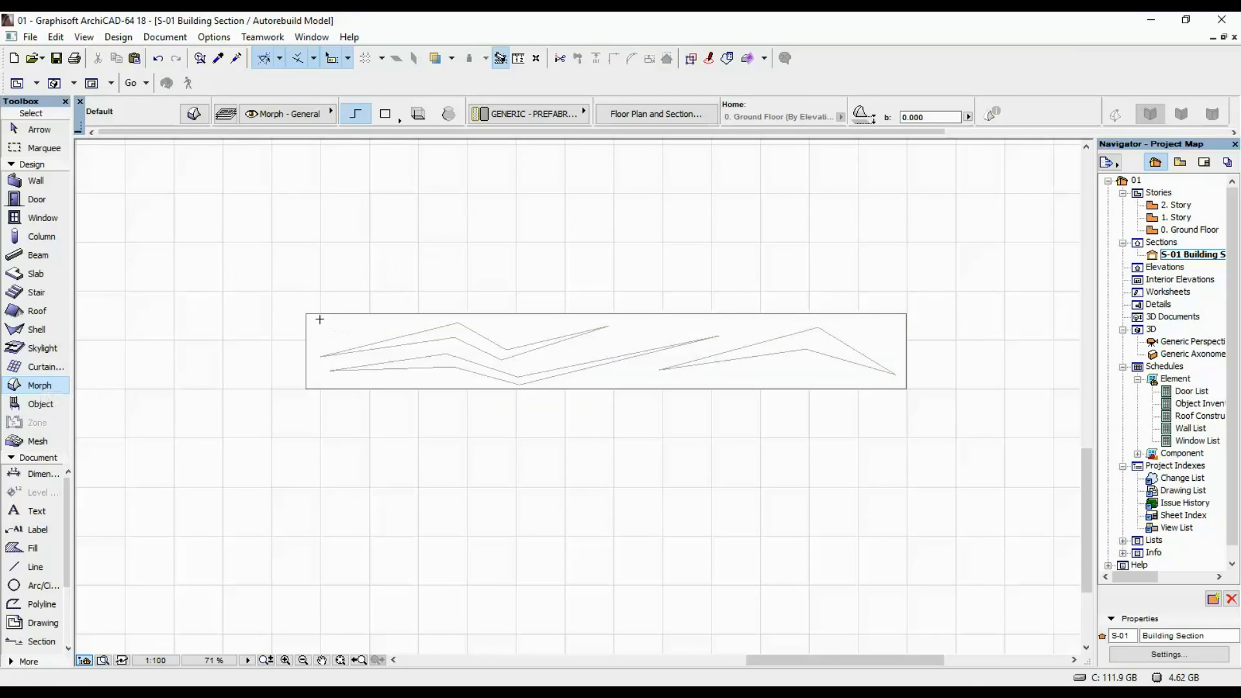
{"action": "left_click", "coordinate": [319, 319]}
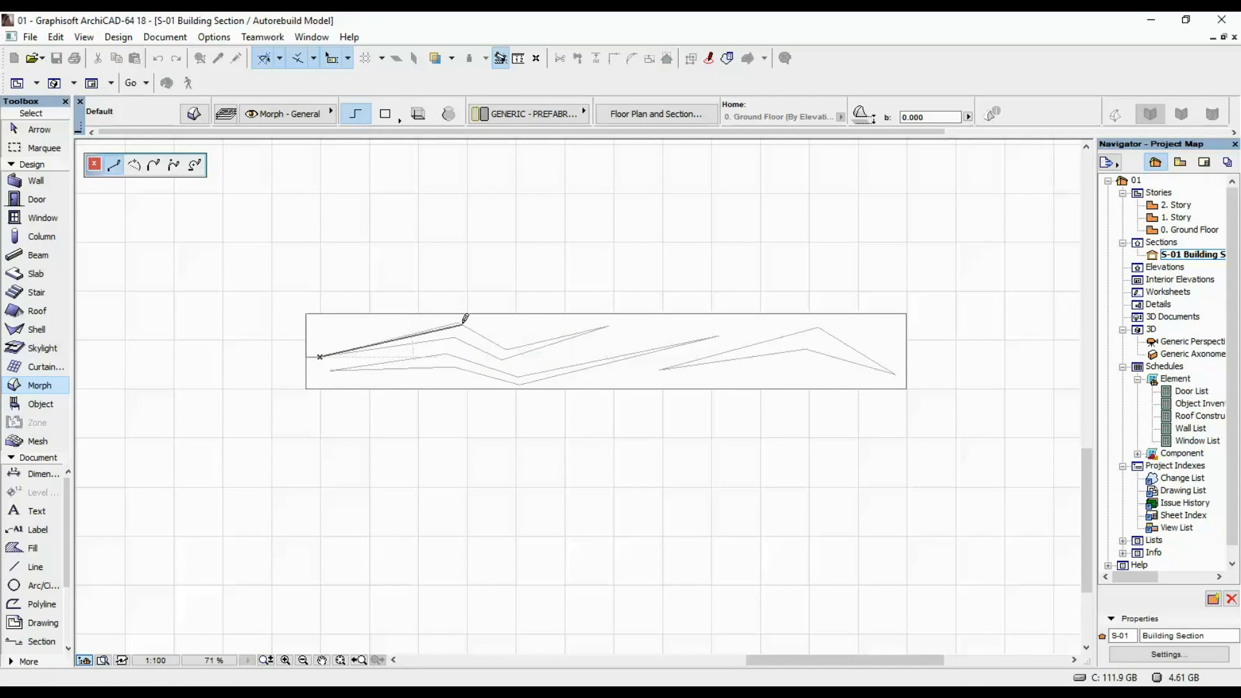
{"action": "left_click", "coordinate": [464, 320]}
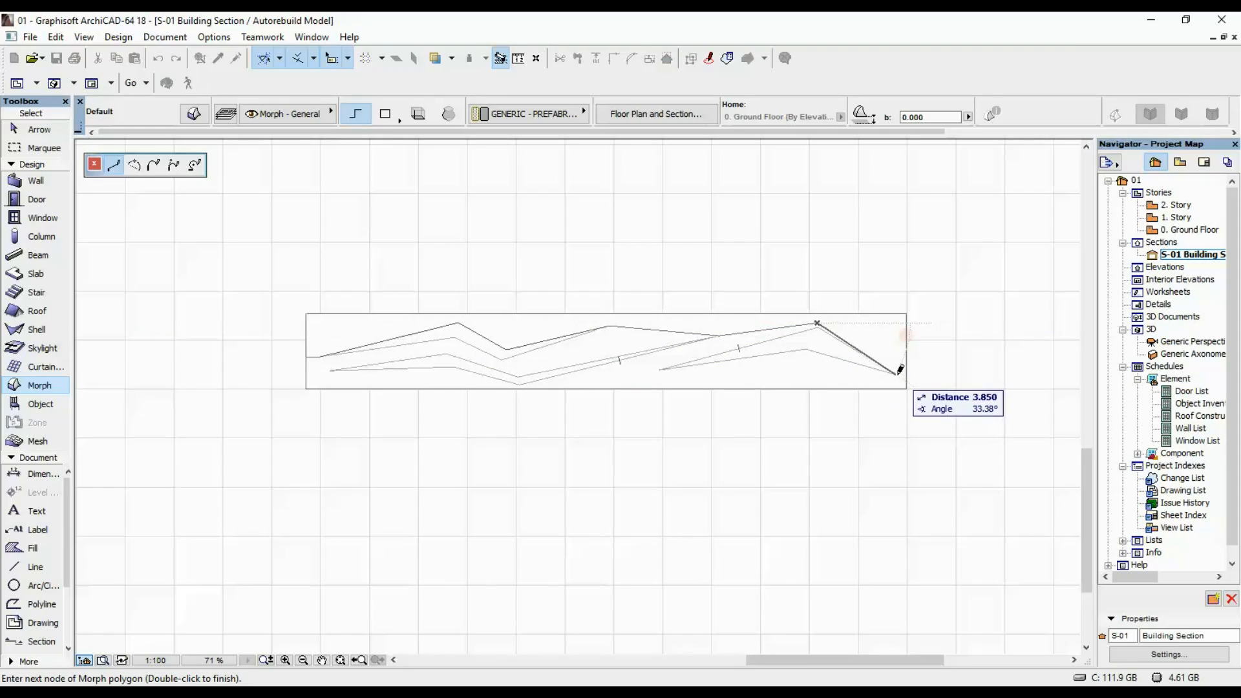
{"action": "mouse_move", "coordinate": [901, 372]}
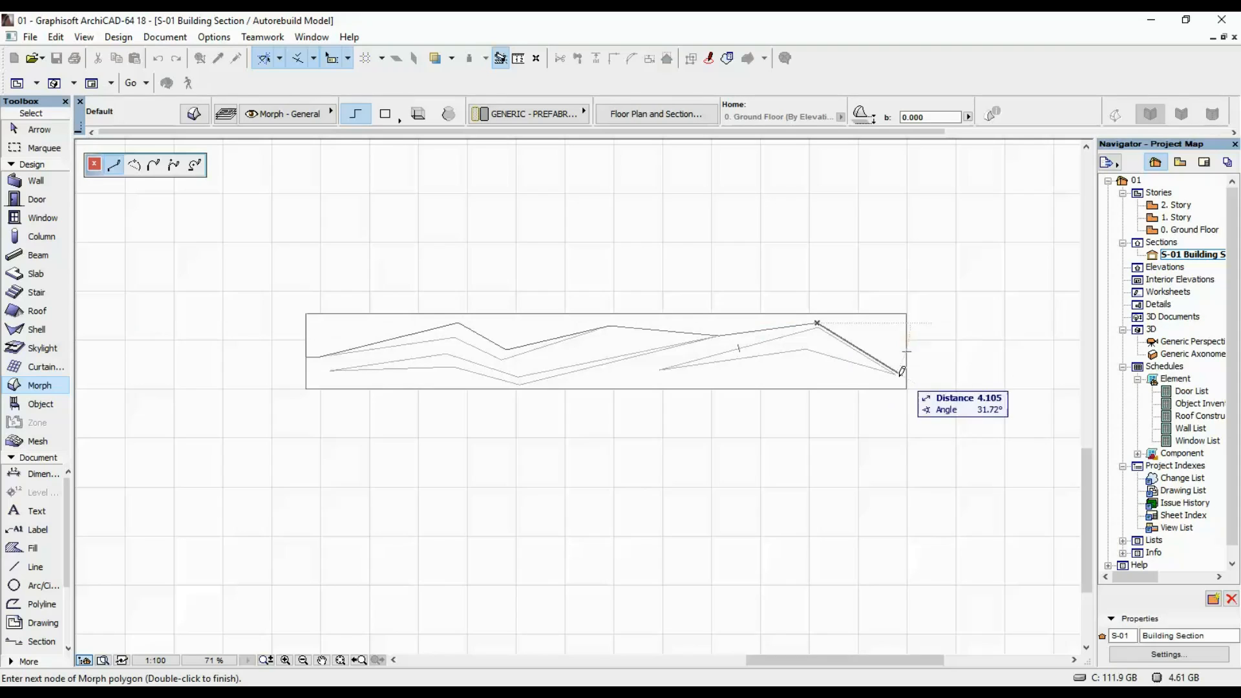
{"action": "mouse_move", "coordinate": [895, 369]}
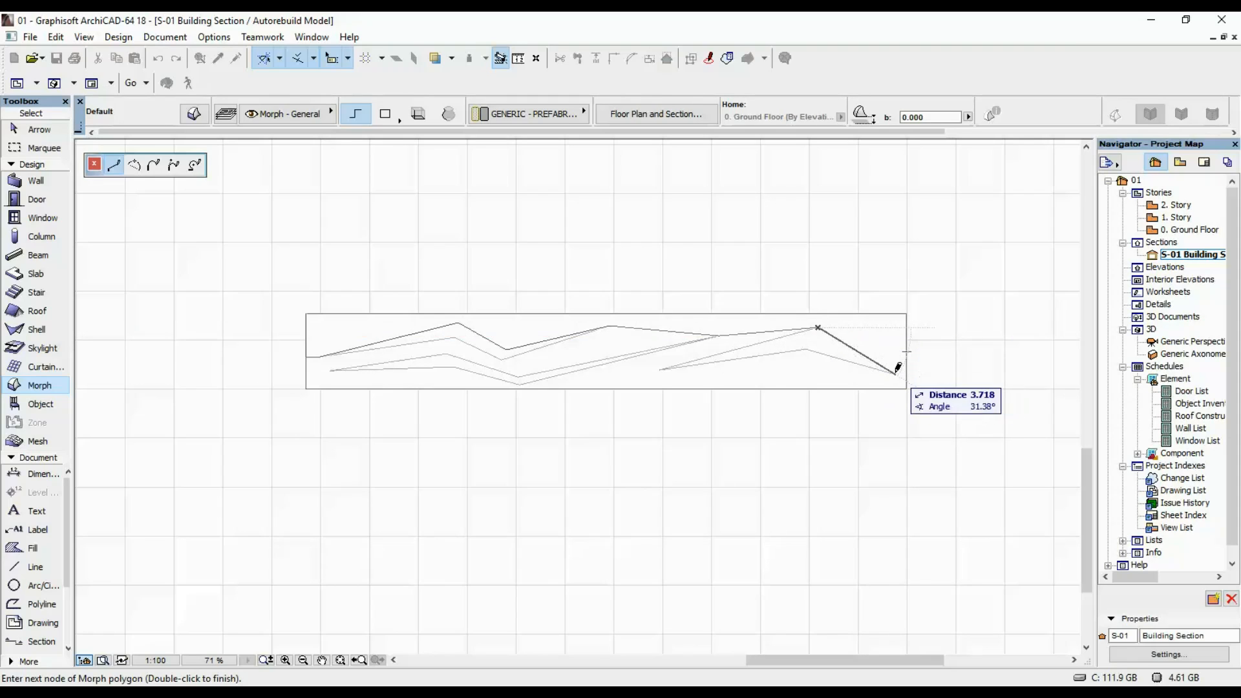
{"action": "mouse_move", "coordinate": [904, 308]}
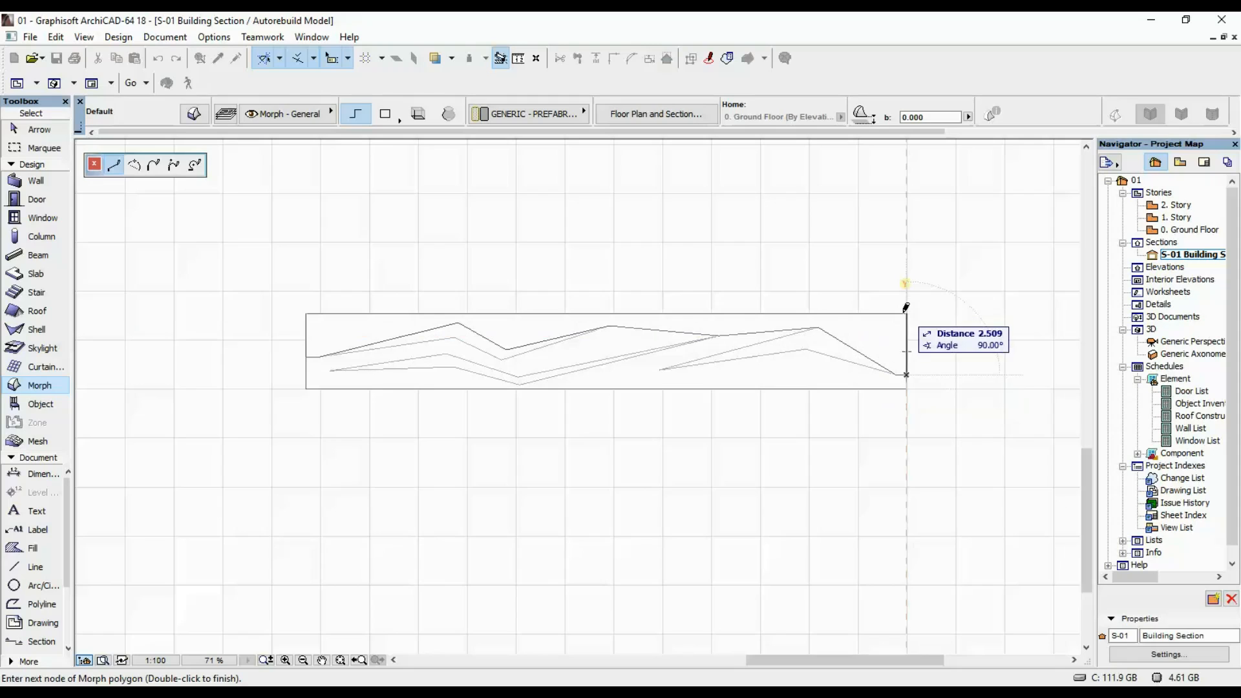
{"action": "mouse_move", "coordinate": [305, 307]}
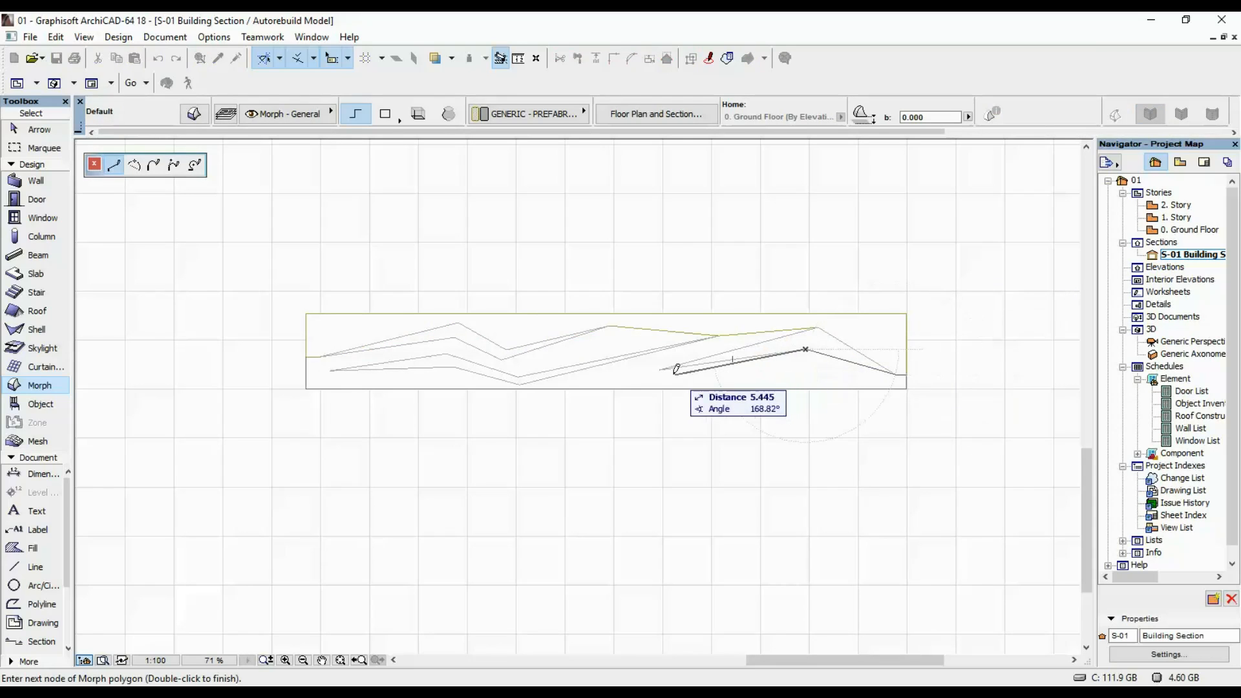
{"action": "left_click", "coordinate": [803, 350]}
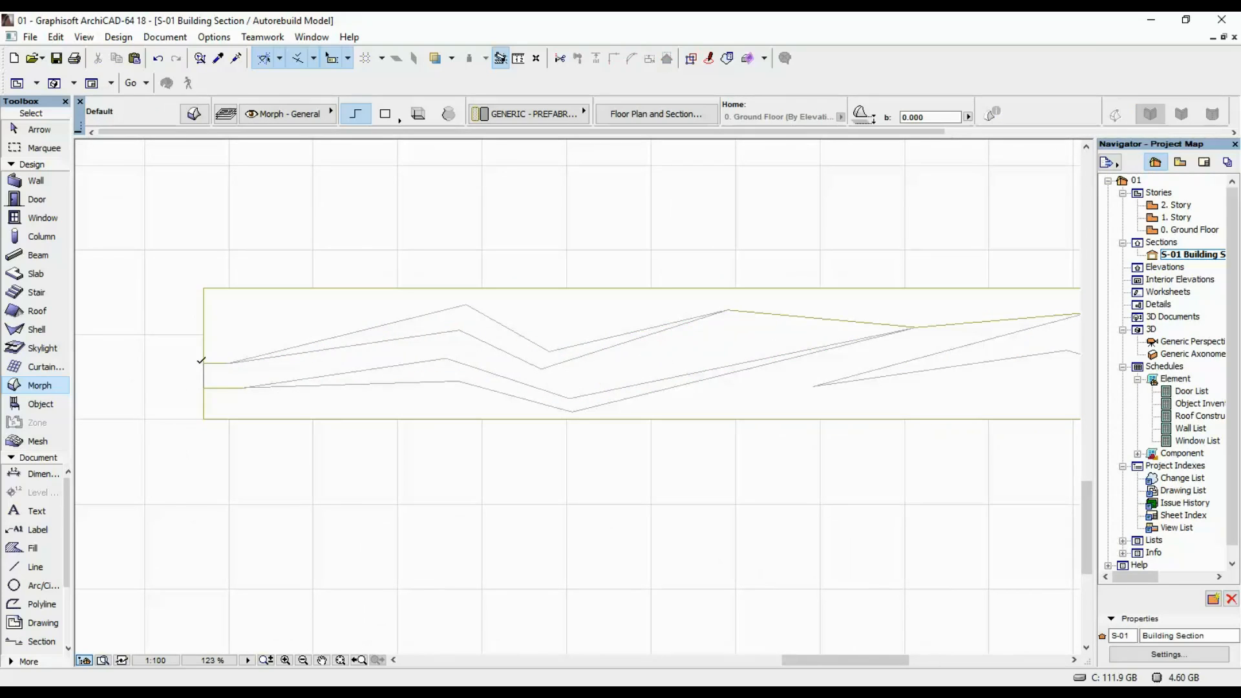
{"action": "left_click", "coordinate": [540, 368]}
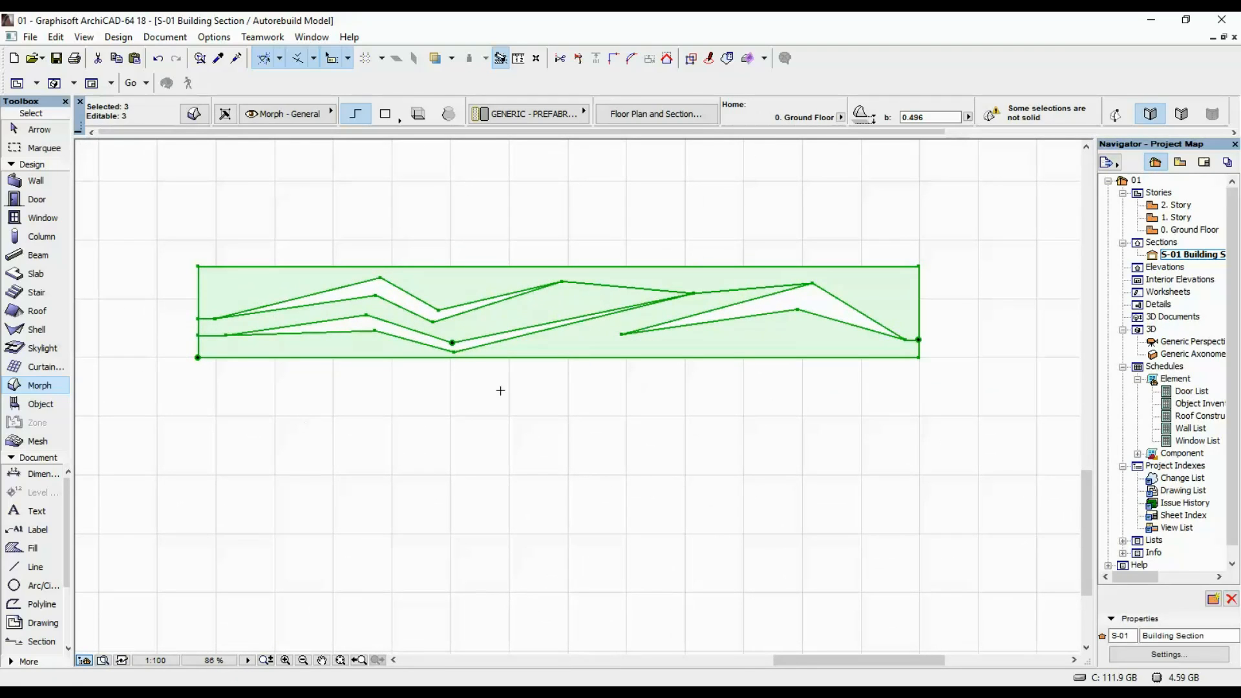
{"action": "mouse_move", "coordinate": [248, 292]}
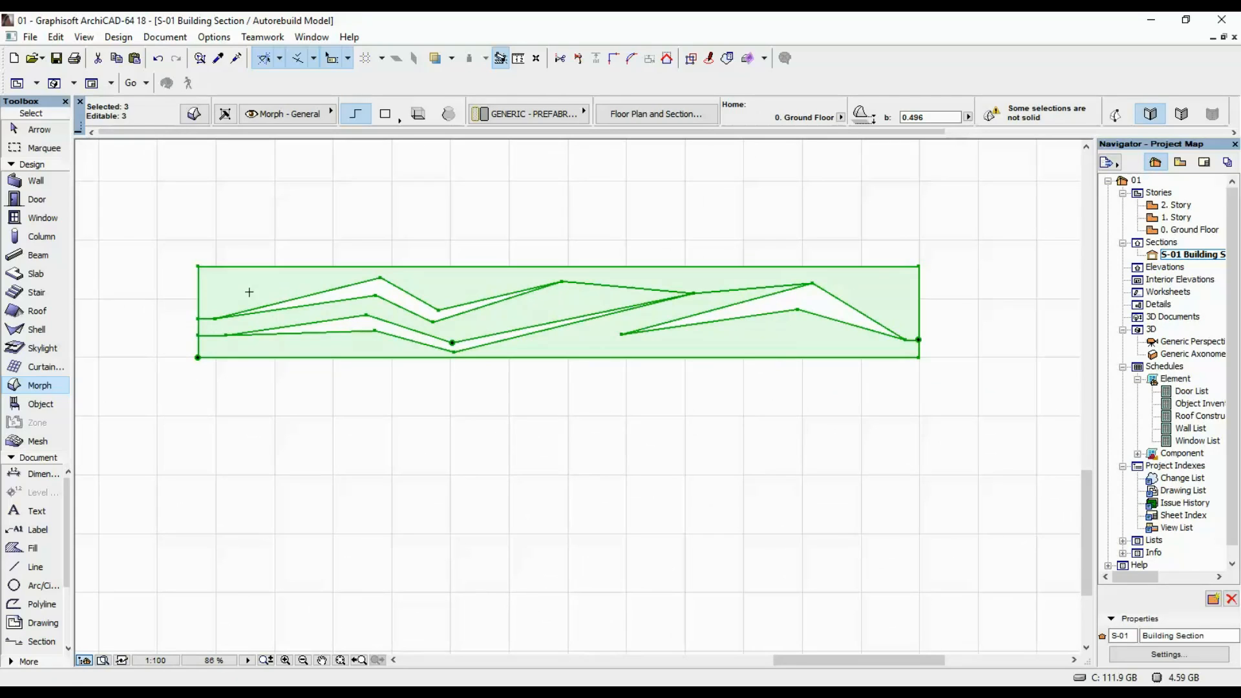
{"action": "mouse_move", "coordinate": [647, 316]}
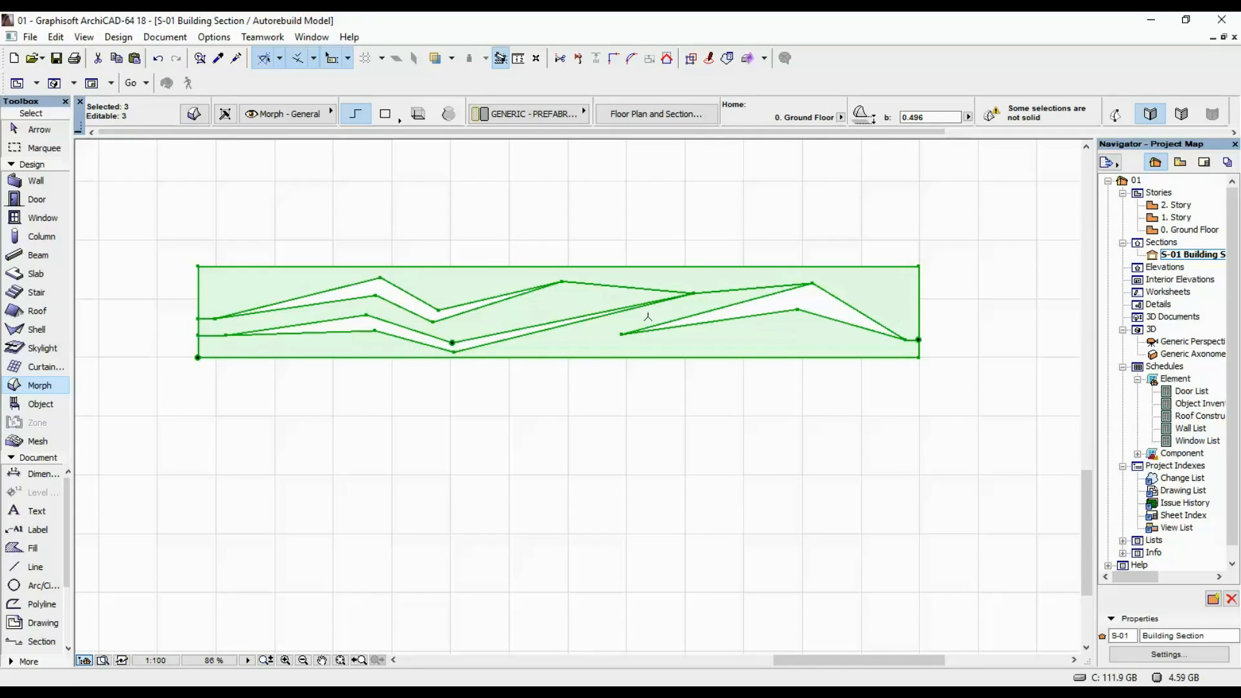
{"action": "mouse_move", "coordinate": [425, 219]}
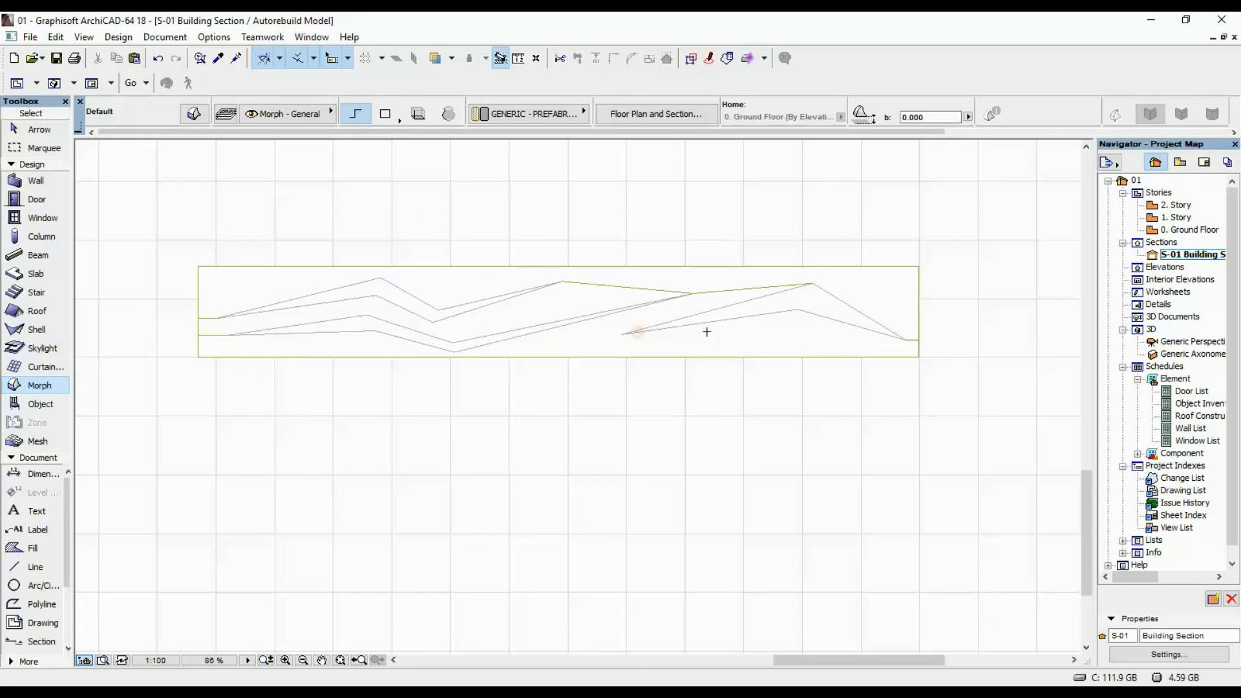
From the Ground Floor plan, marquee the wall and panel and show that area in 3D.
{"action": "double_click", "coordinate": [1189, 230]}
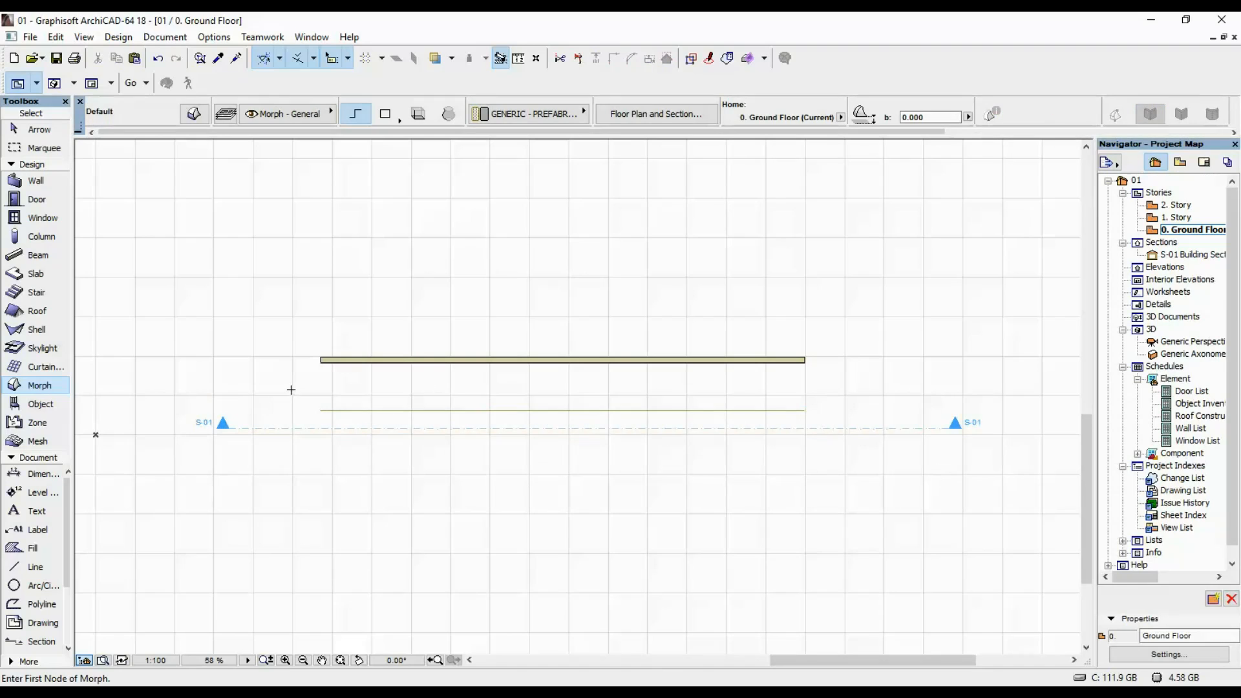
{"action": "left_click", "coordinate": [44, 147]}
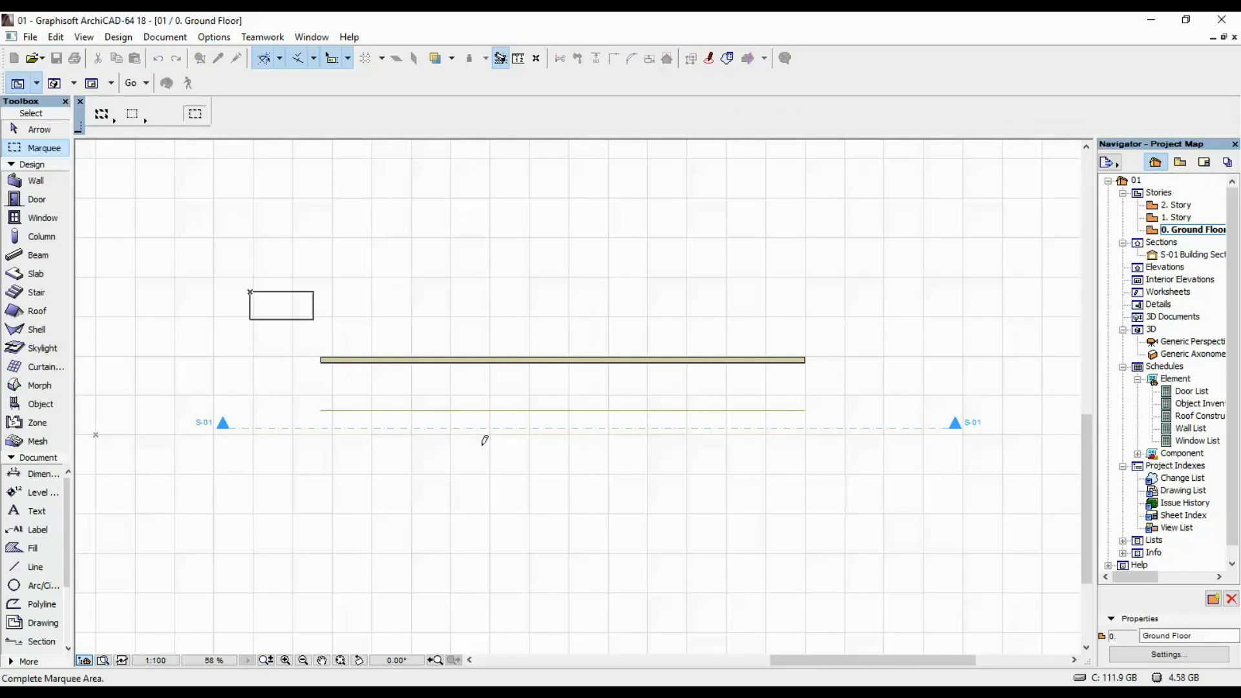
{"action": "left_click", "coordinate": [1190, 341]}
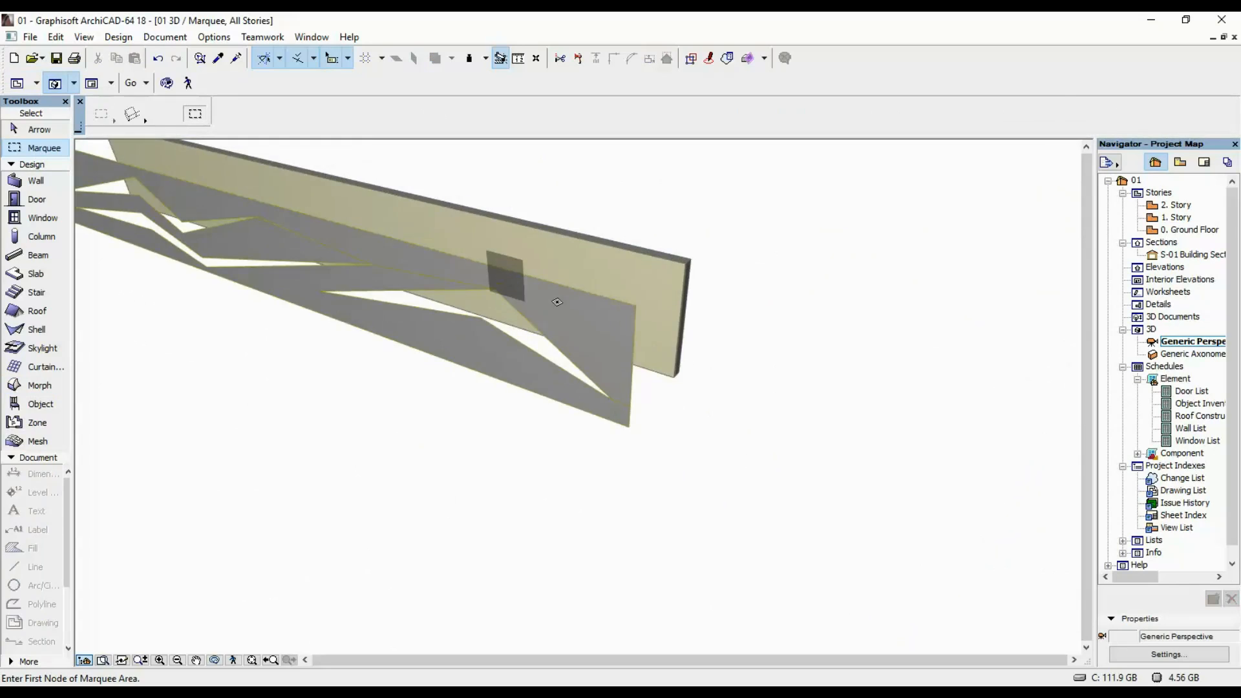
{"action": "double_click", "coordinate": [1189, 230]}
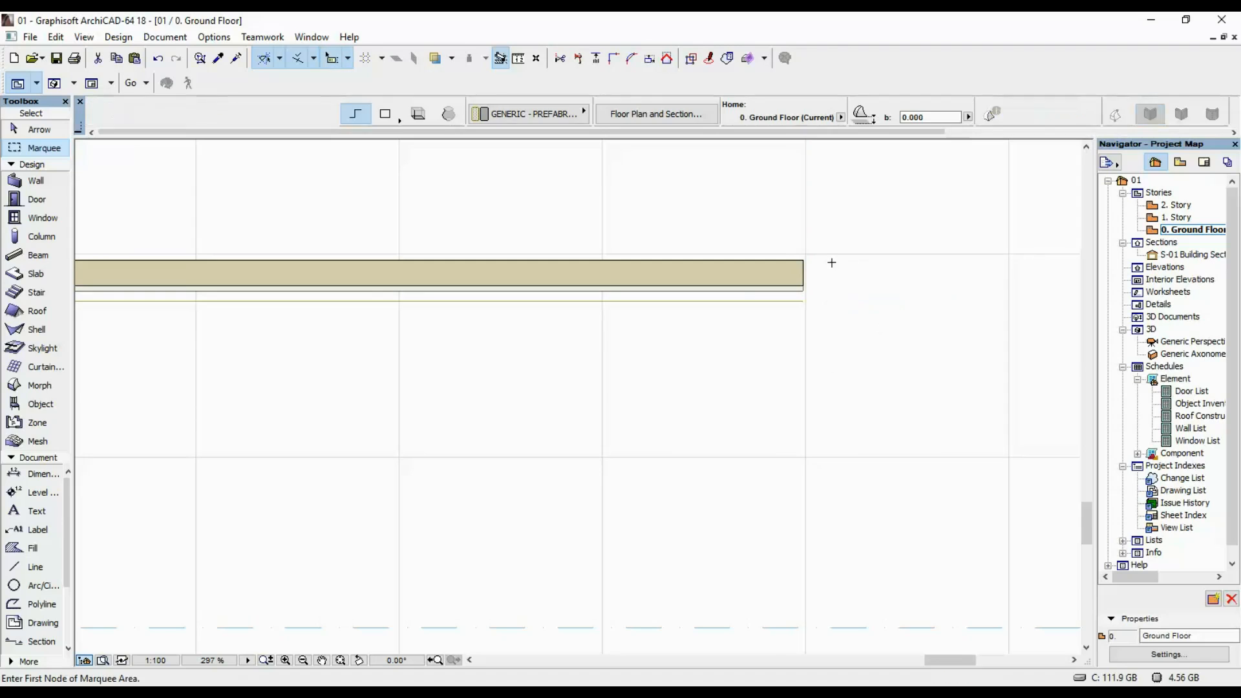
{"action": "left_click", "coordinate": [1190, 341]}
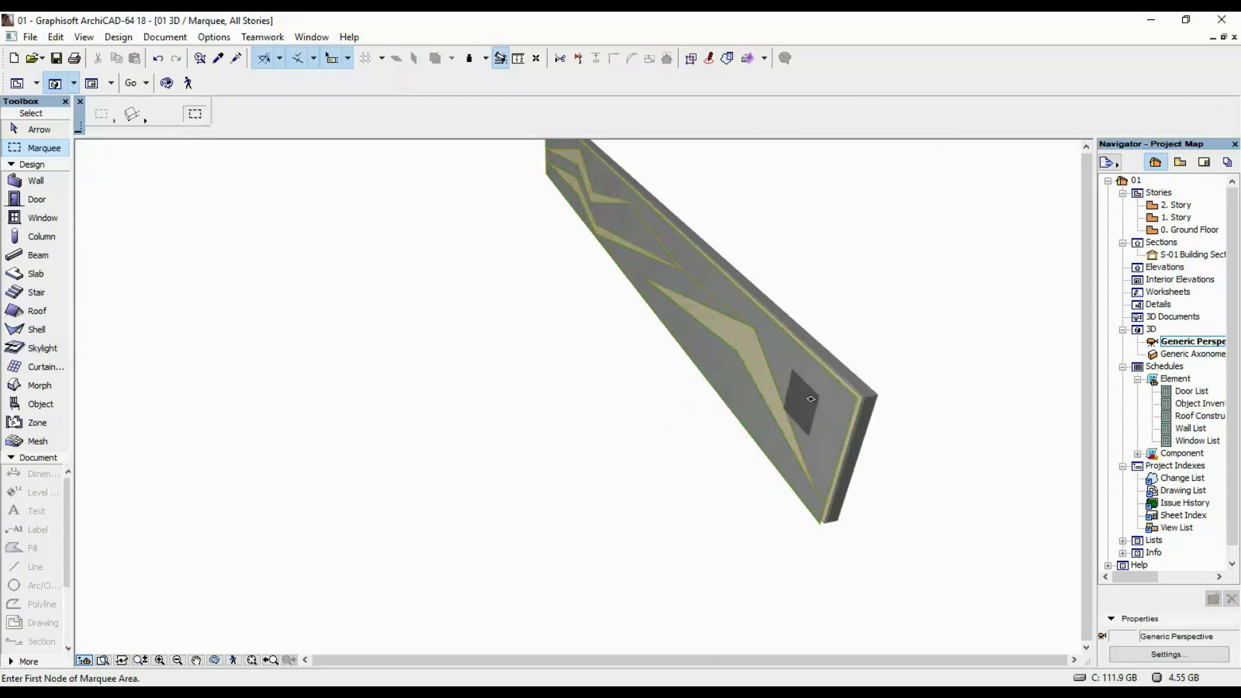
Select the panel and zigzag faces in 3D and cut the shapes out as openings.
{"action": "left_click", "coordinate": [39, 385]}
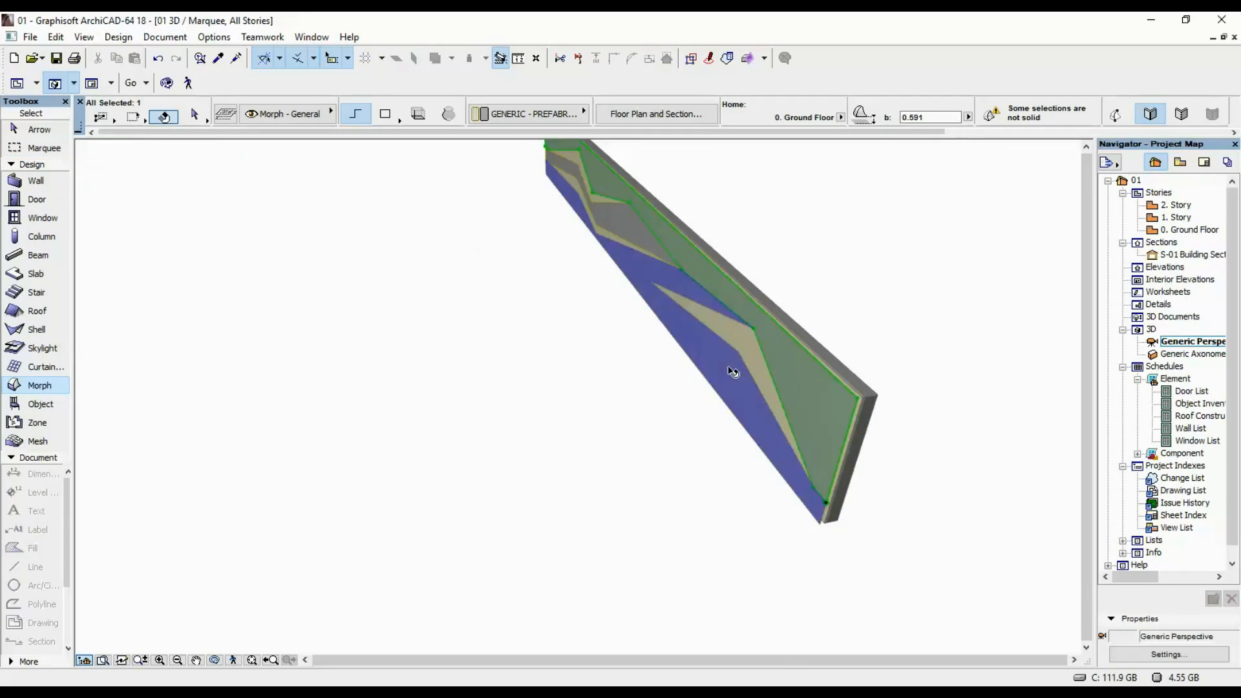
{"action": "left_click", "coordinate": [621, 223]}
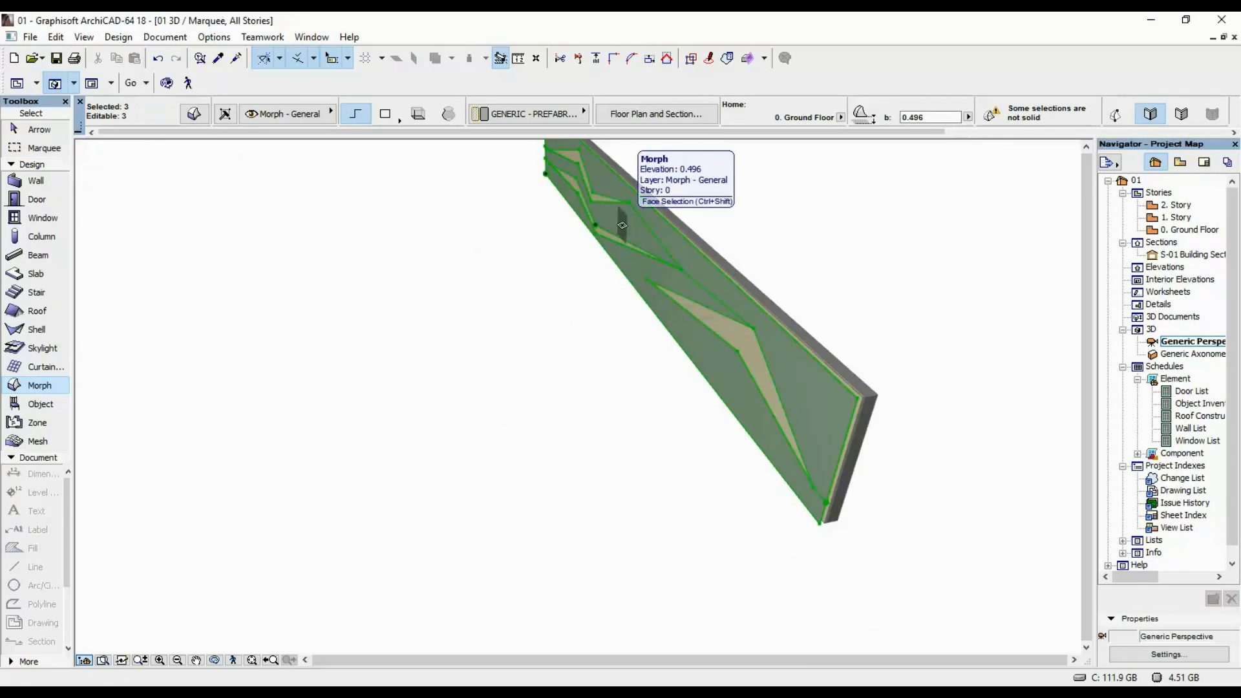
{"action": "left_click", "coordinate": [814, 409]}
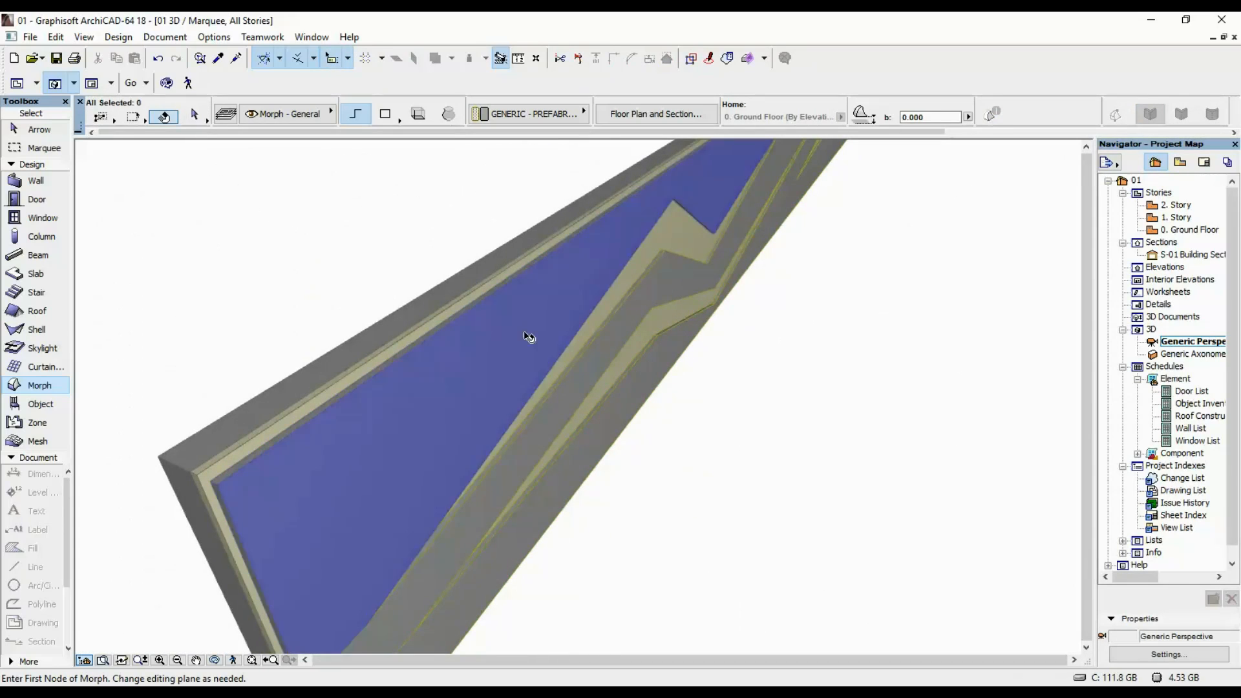
{"action": "left_click", "coordinate": [529, 336]}
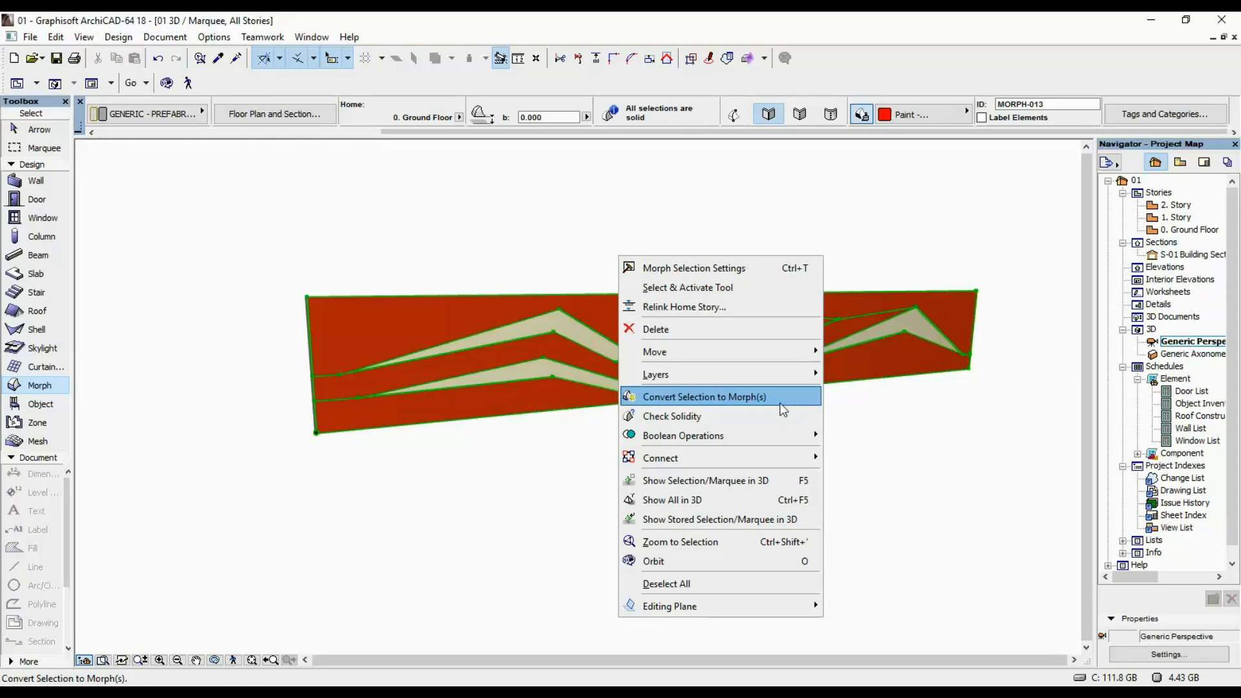
Convert the selected red panel pieces to one morph and confirm the conversion.
{"action": "left_click", "coordinate": [703, 397]}
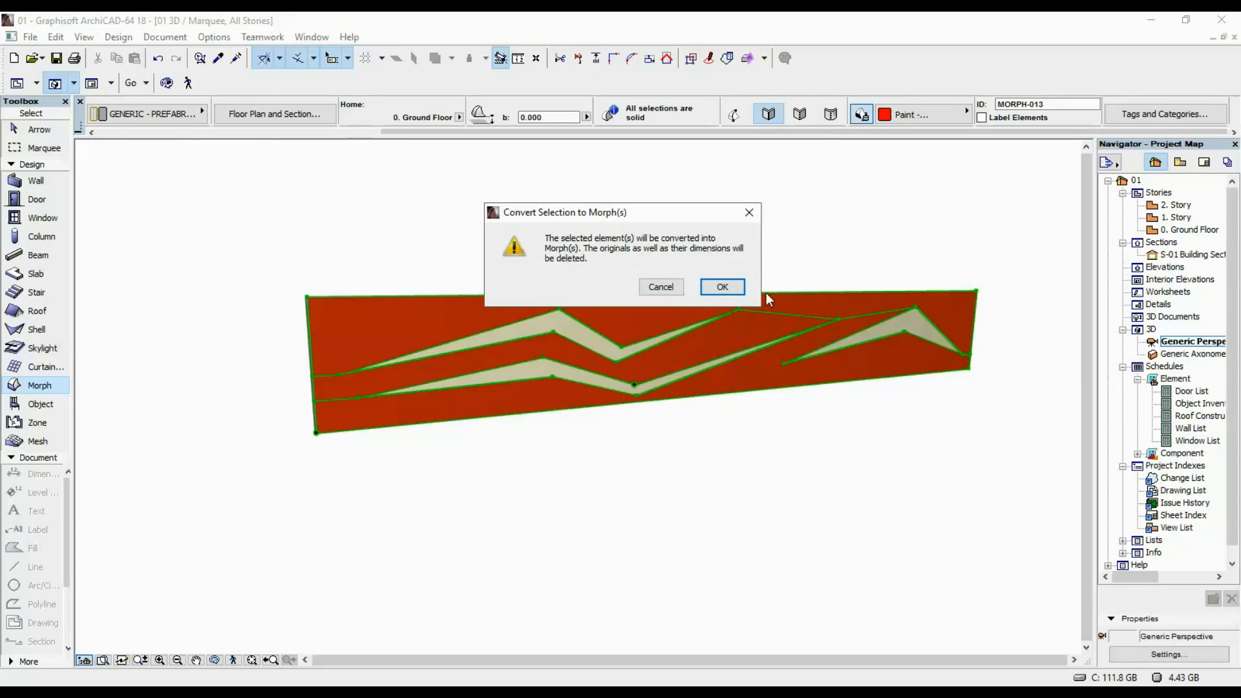
{"action": "left_click", "coordinate": [721, 287]}
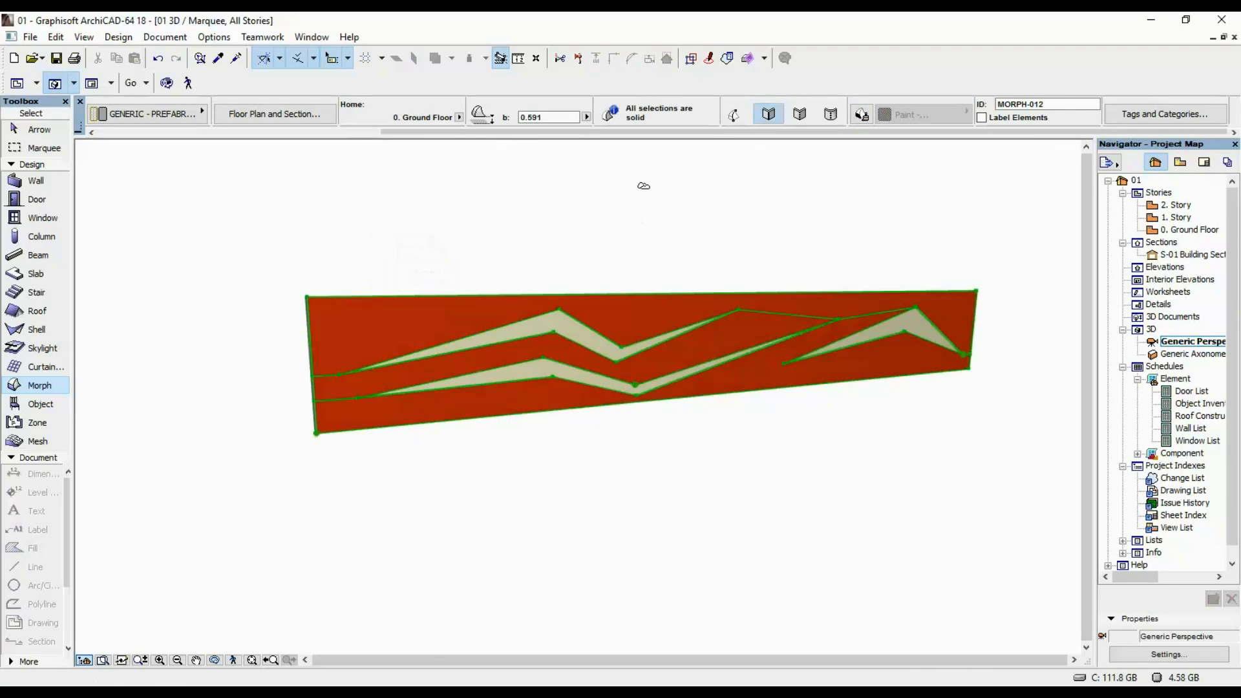
{"action": "left_click", "coordinate": [40, 385]}
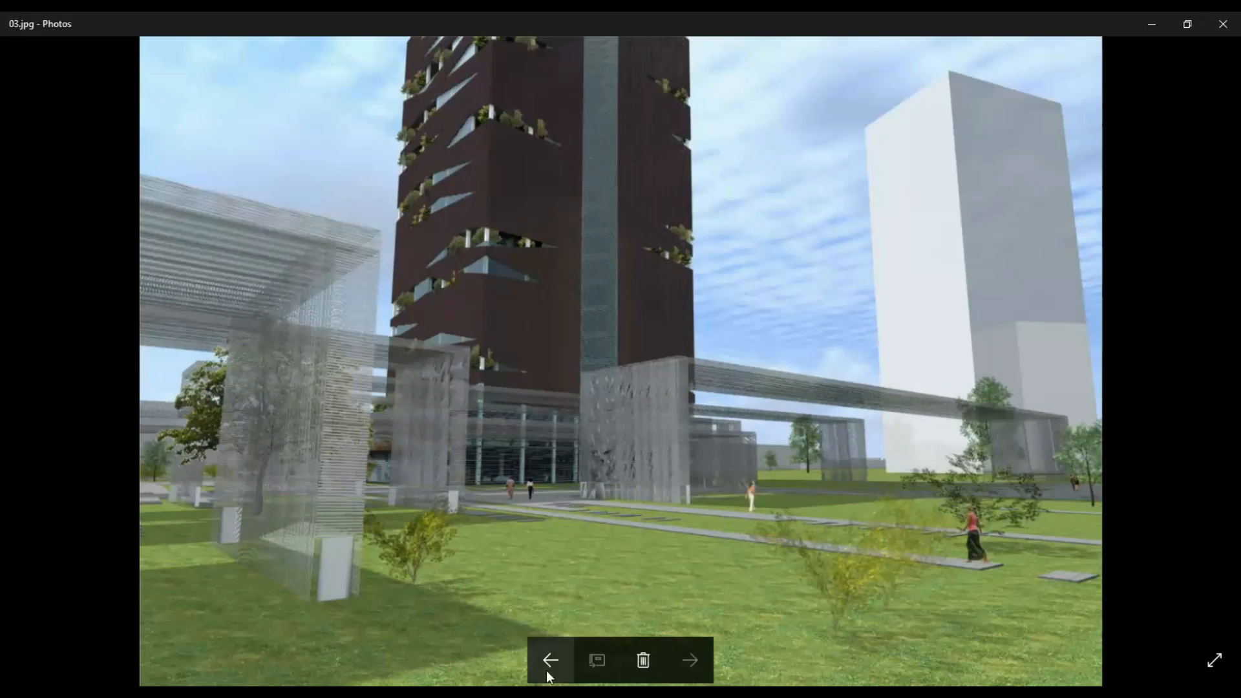
Step back through 03.jpg and 02.jpg to 01.jpg, then forward to the 02.jpg plaza view.
{"action": "left_click", "coordinate": [551, 659]}
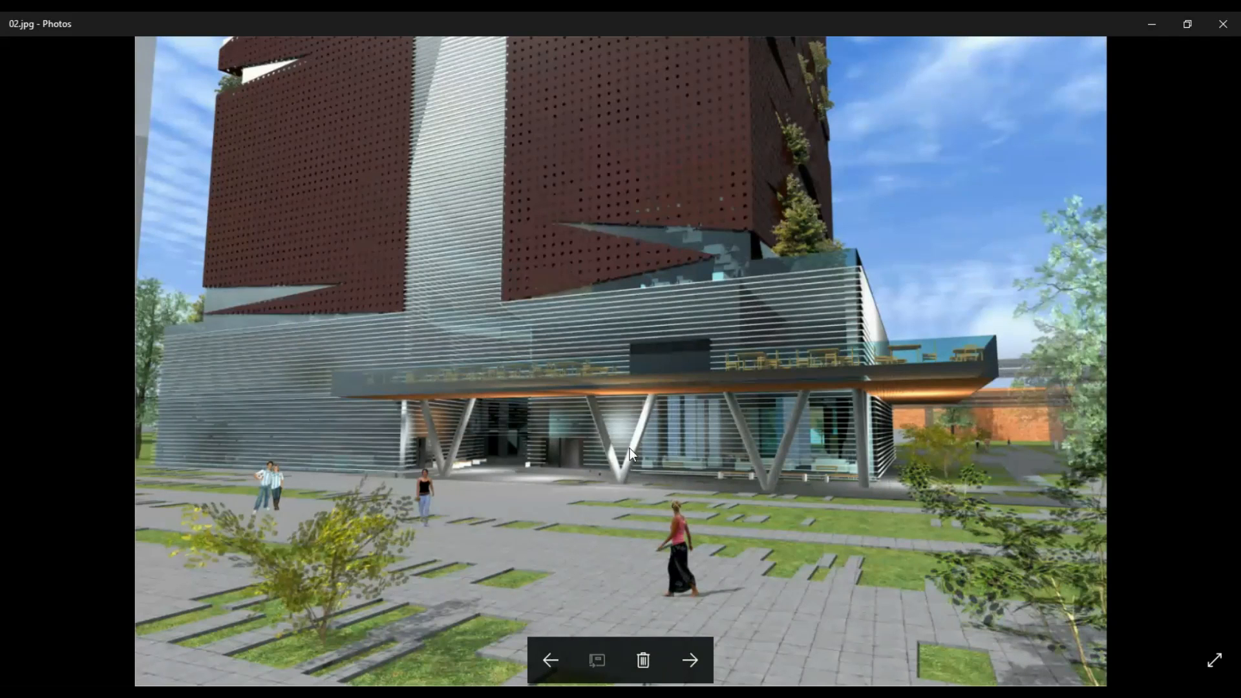
{"action": "mouse_move", "coordinate": [637, 482]}
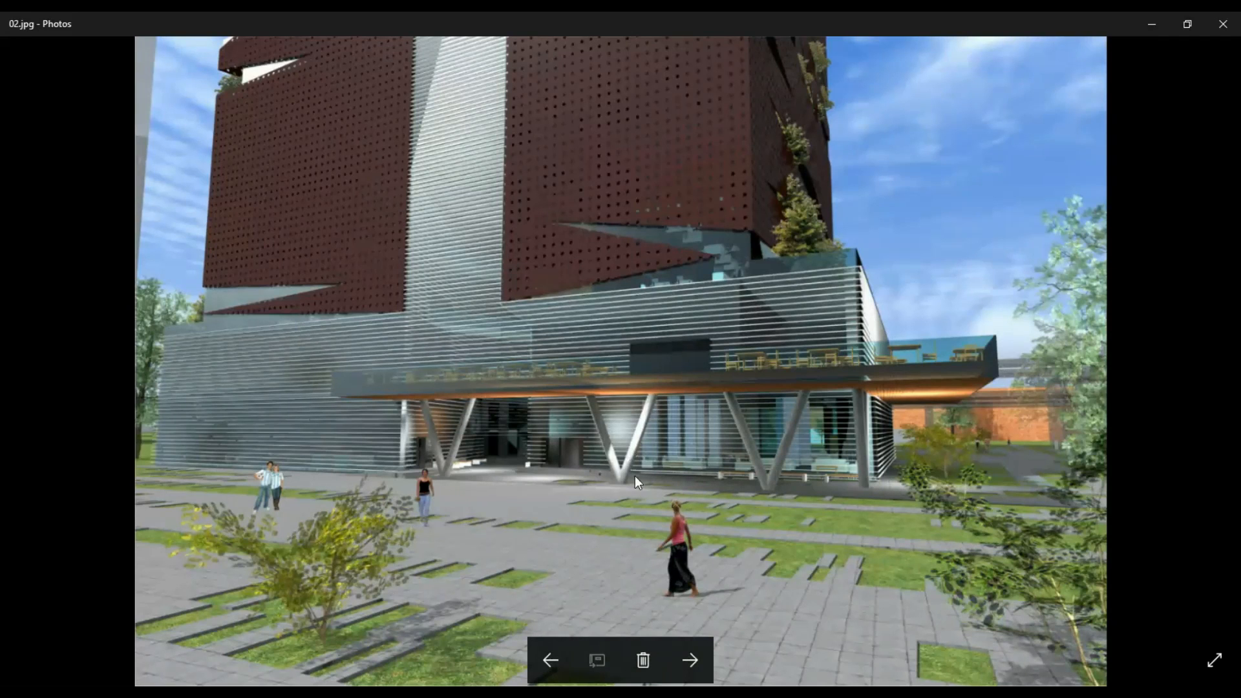
{"action": "left_click", "coordinate": [551, 659]}
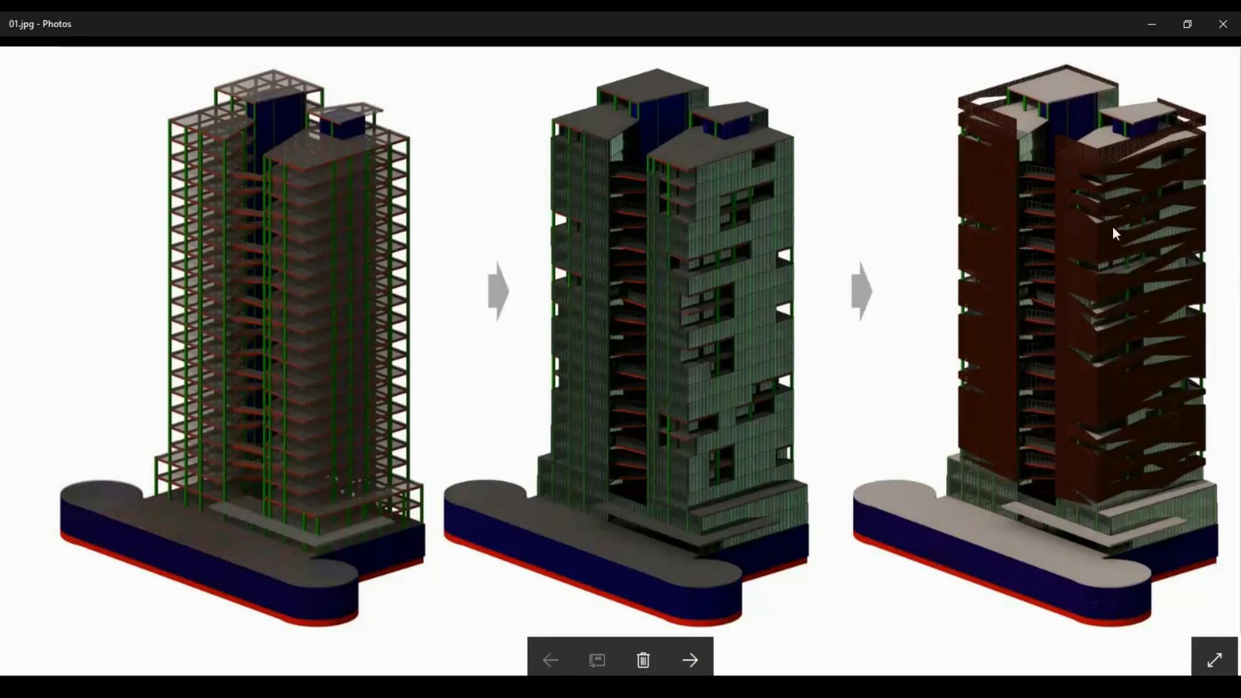
{"action": "mouse_move", "coordinate": [1070, 162]}
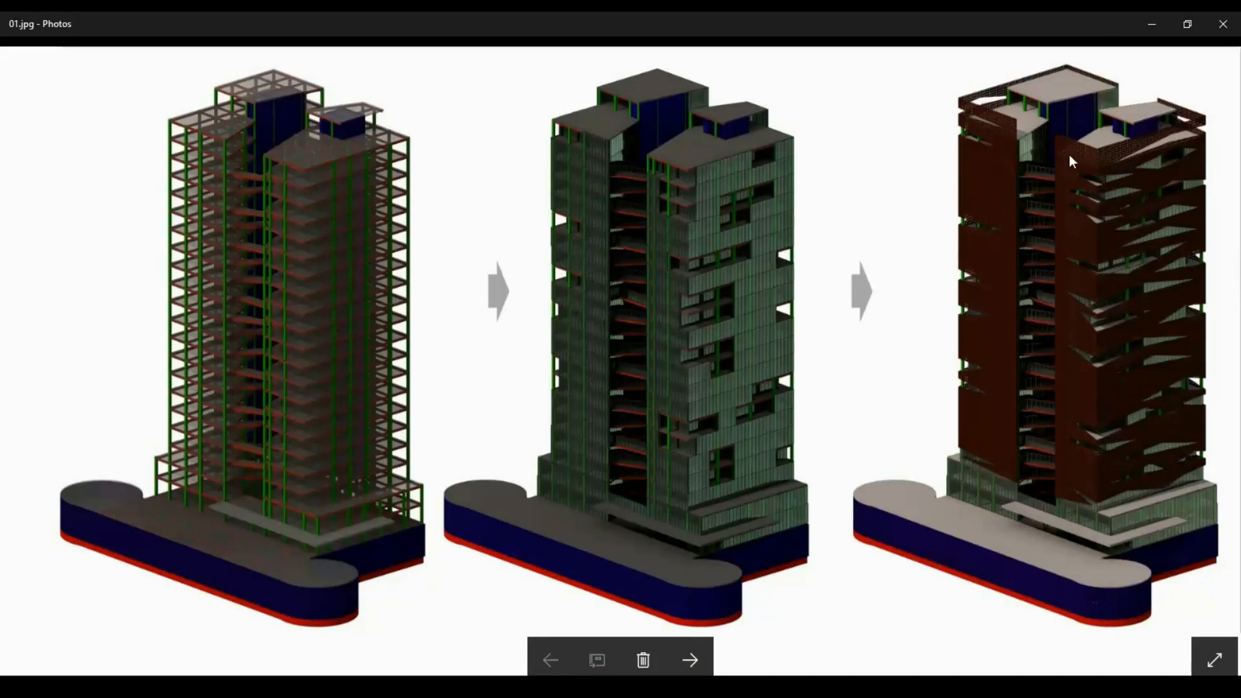
{"action": "mouse_move", "coordinate": [1076, 178]}
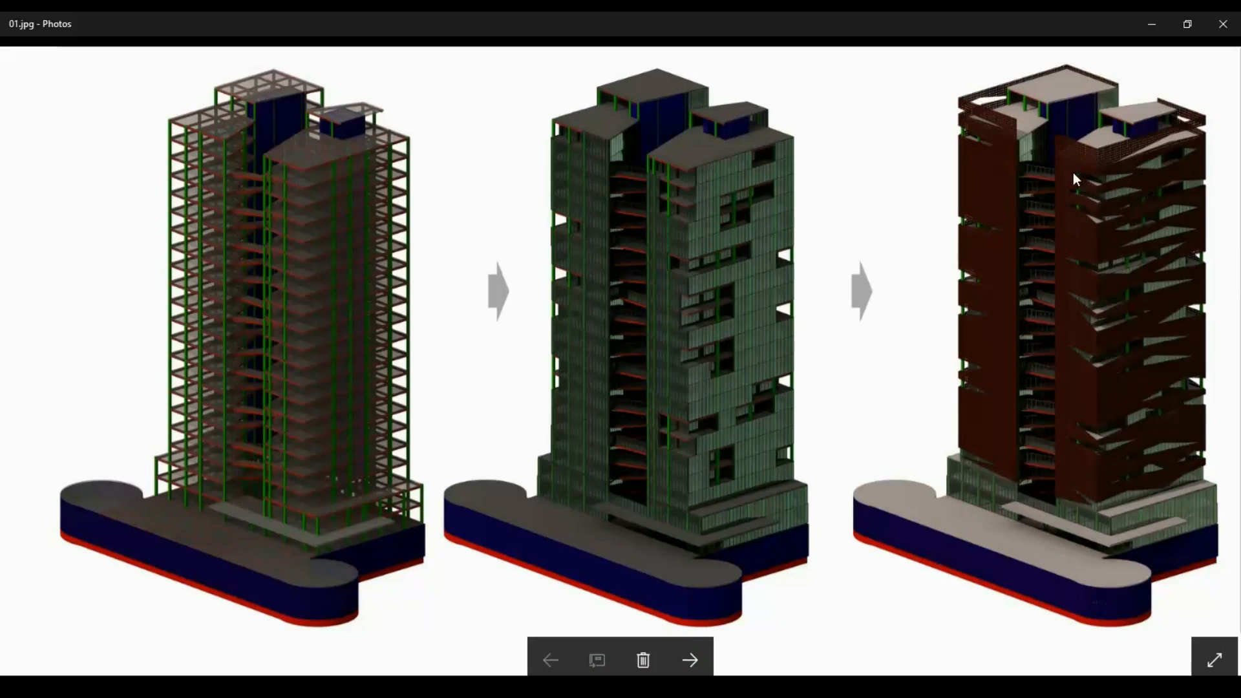
{"action": "mouse_move", "coordinate": [1225, 212]}
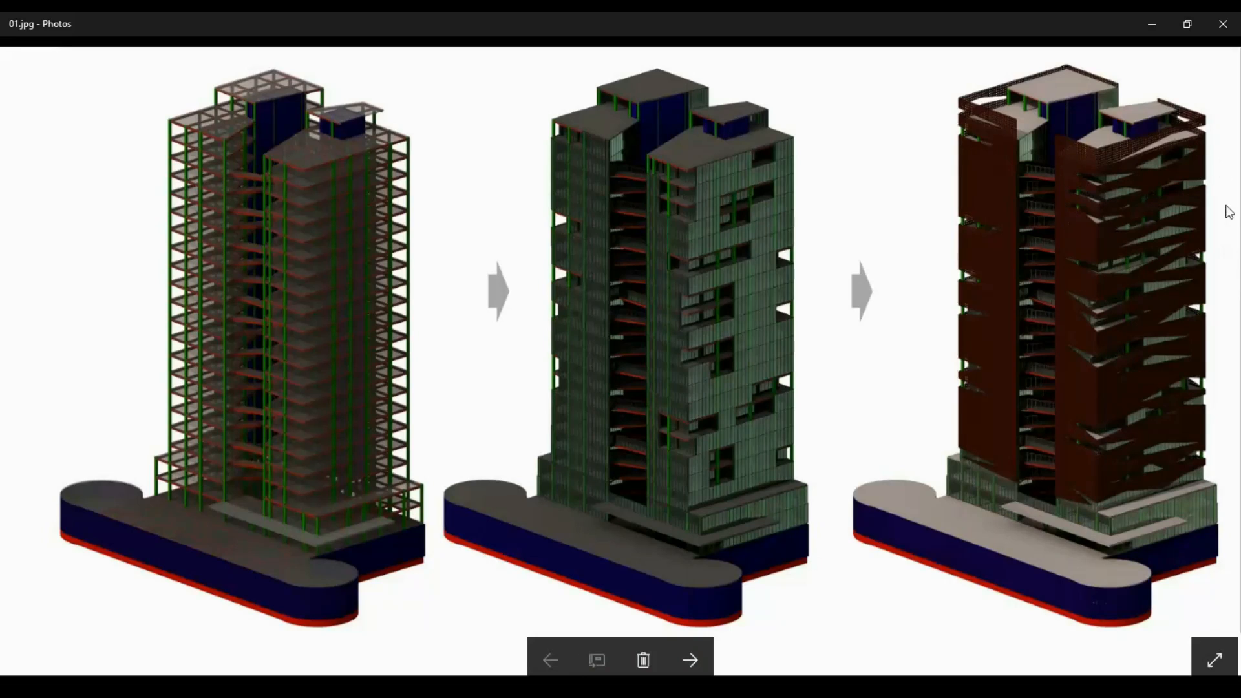
{"action": "mouse_move", "coordinate": [1153, 510]}
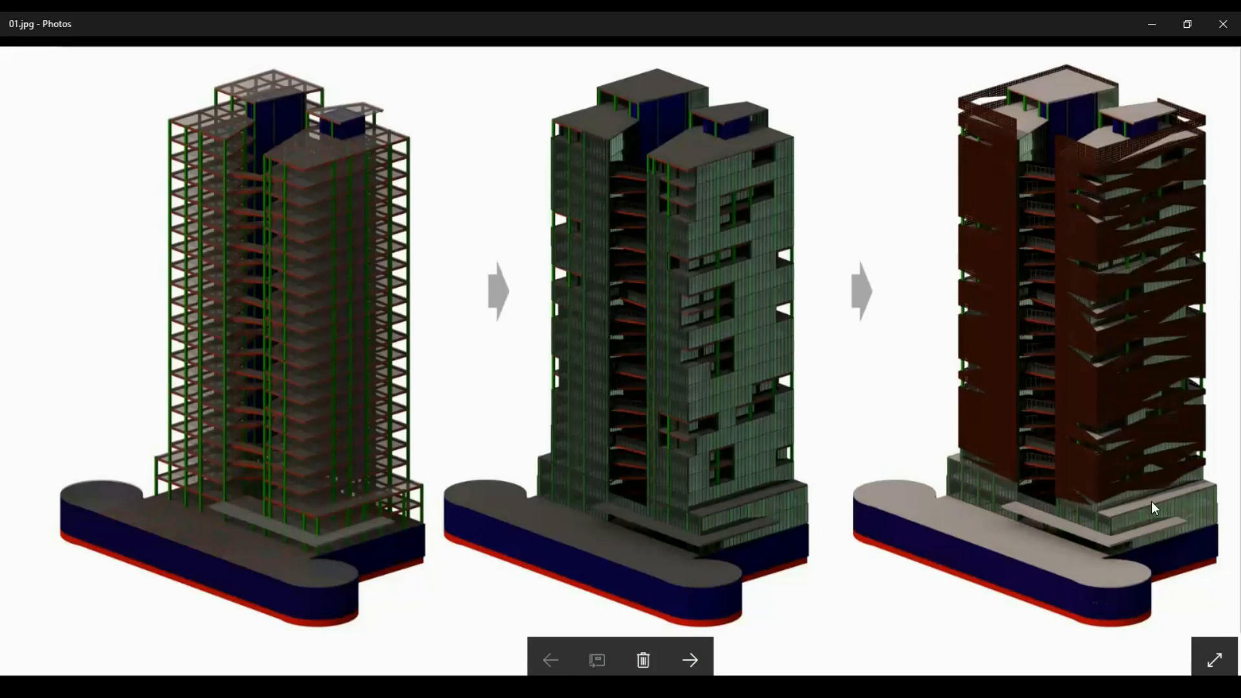
{"action": "mouse_move", "coordinate": [1153, 139]}
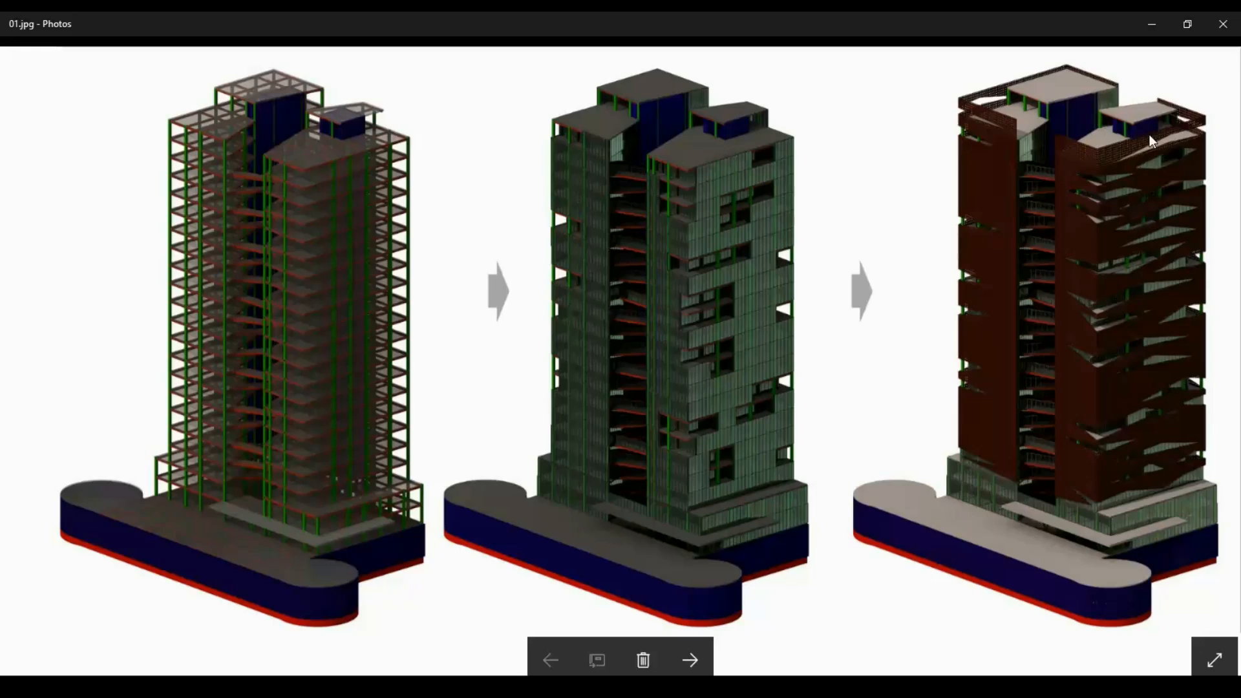
{"action": "mouse_move", "coordinate": [1170, 450]}
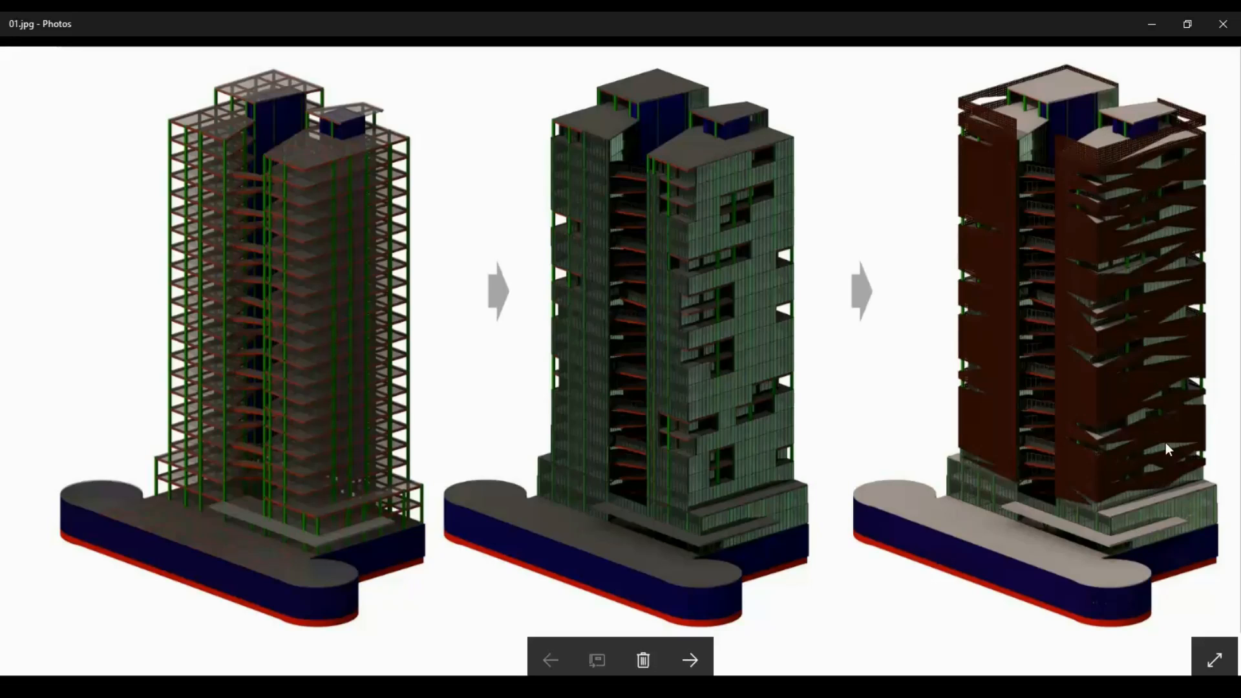
{"action": "mouse_move", "coordinate": [1148, 197]}
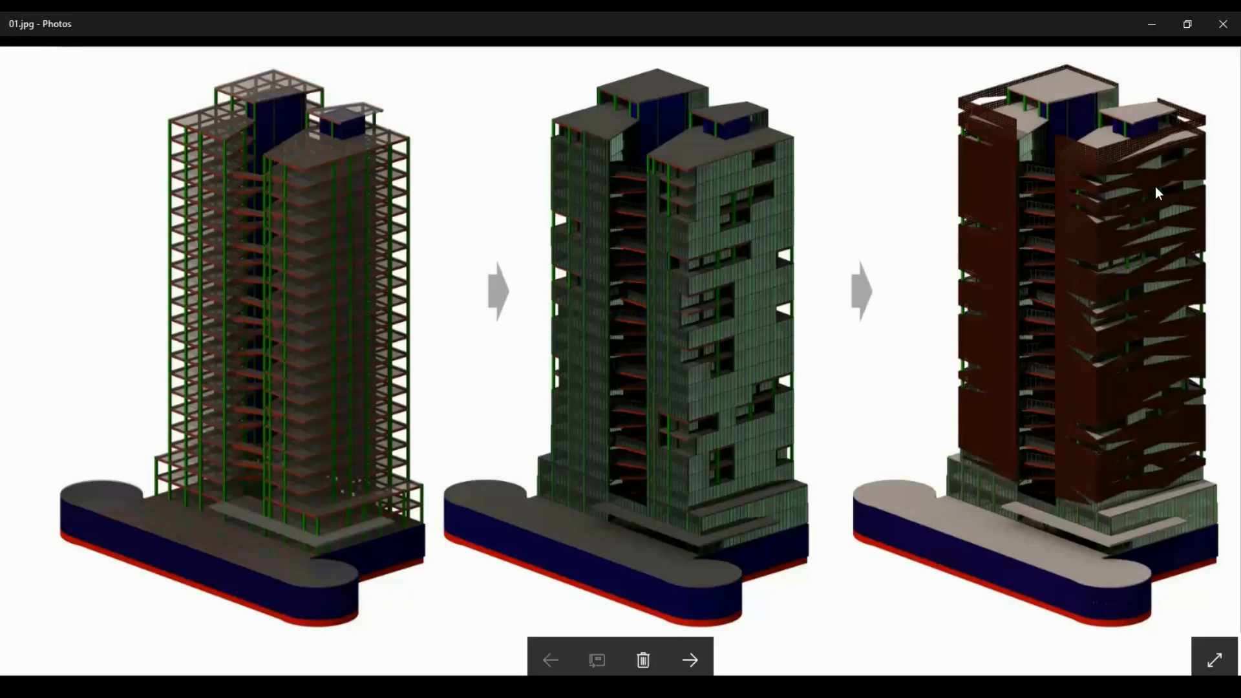
{"action": "mouse_move", "coordinate": [1166, 207]}
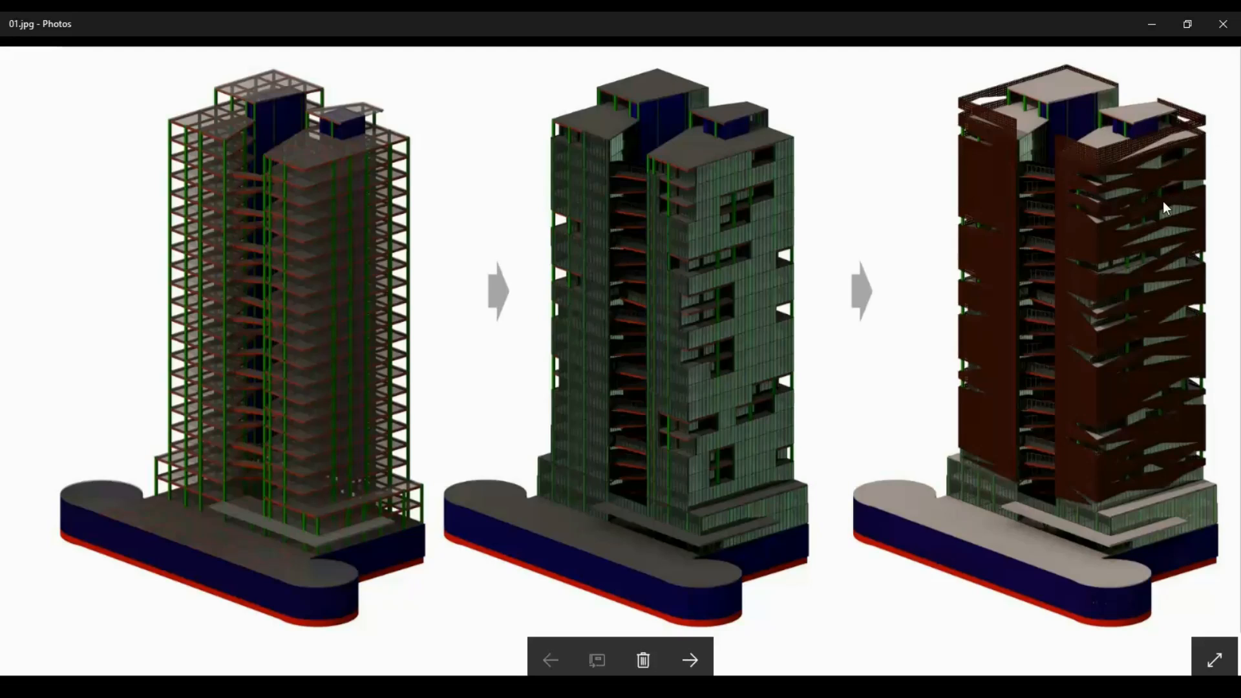
{"action": "mouse_move", "coordinate": [1179, 528]}
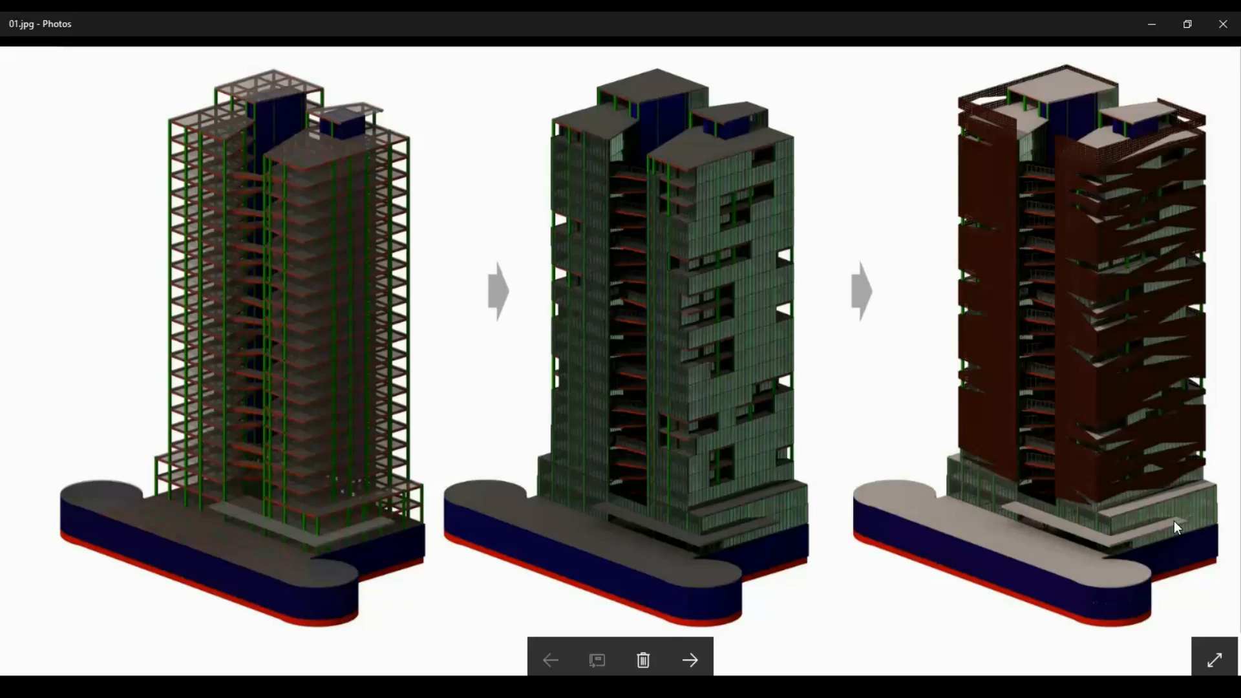
{"action": "mouse_move", "coordinate": [622, 450]}
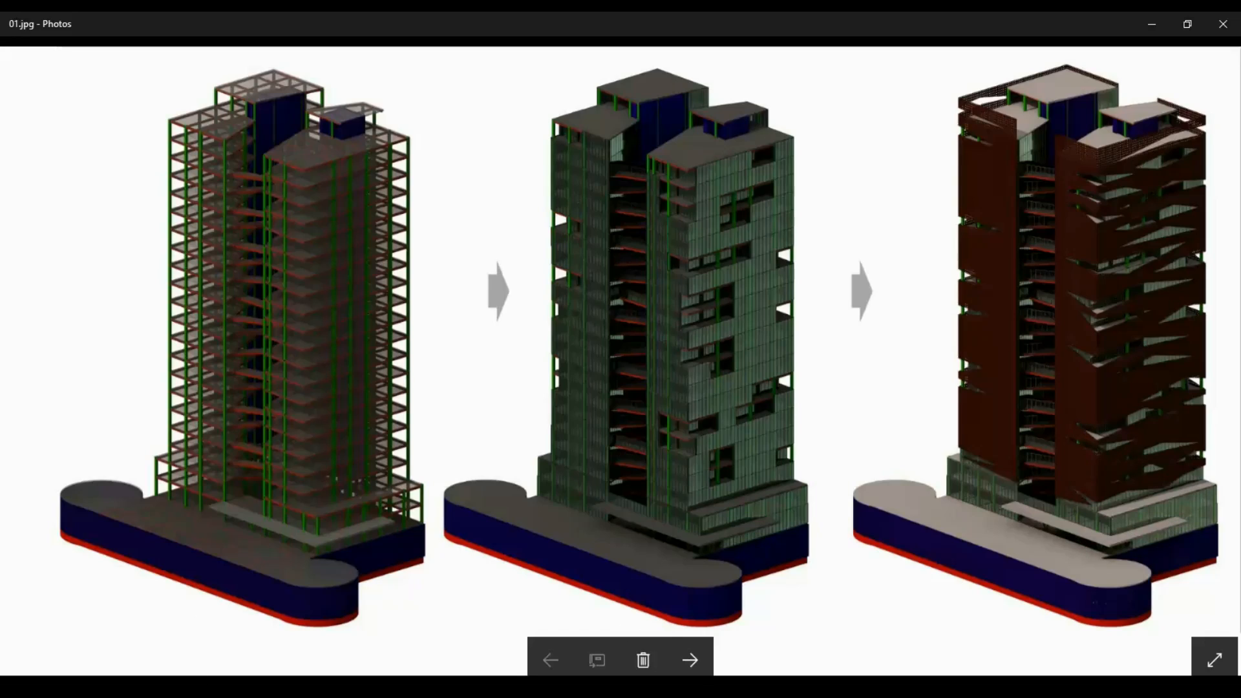
{"action": "left_click", "coordinate": [689, 659]}
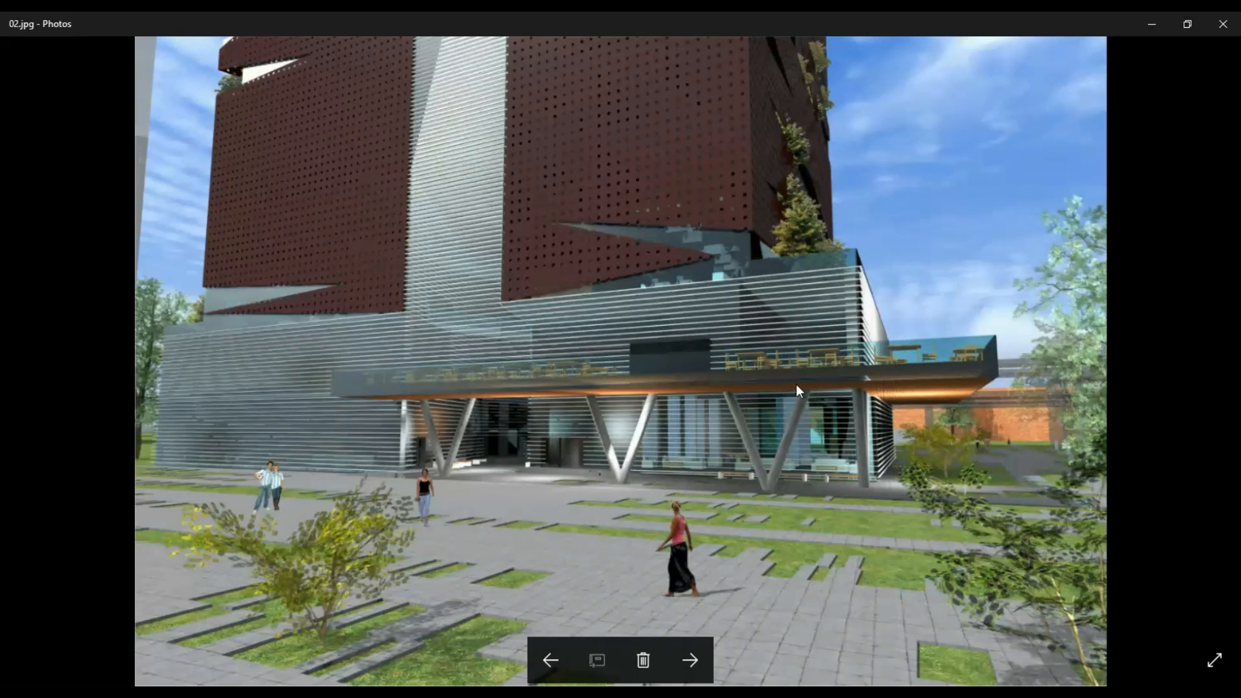